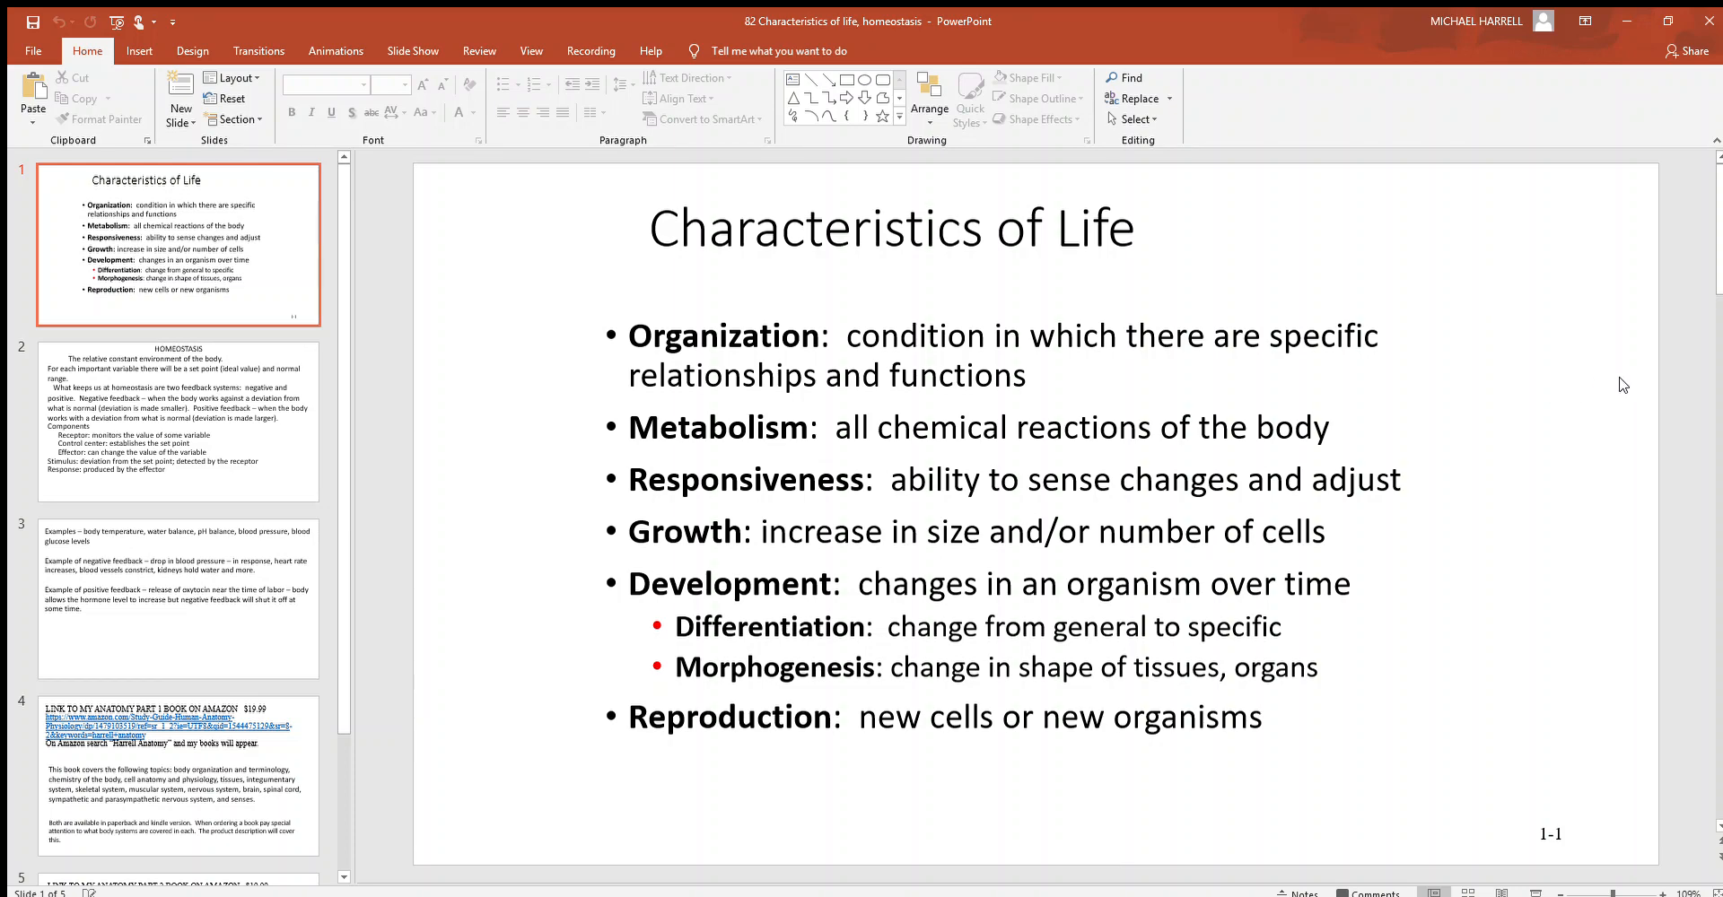
mouse_move(1607, 273)
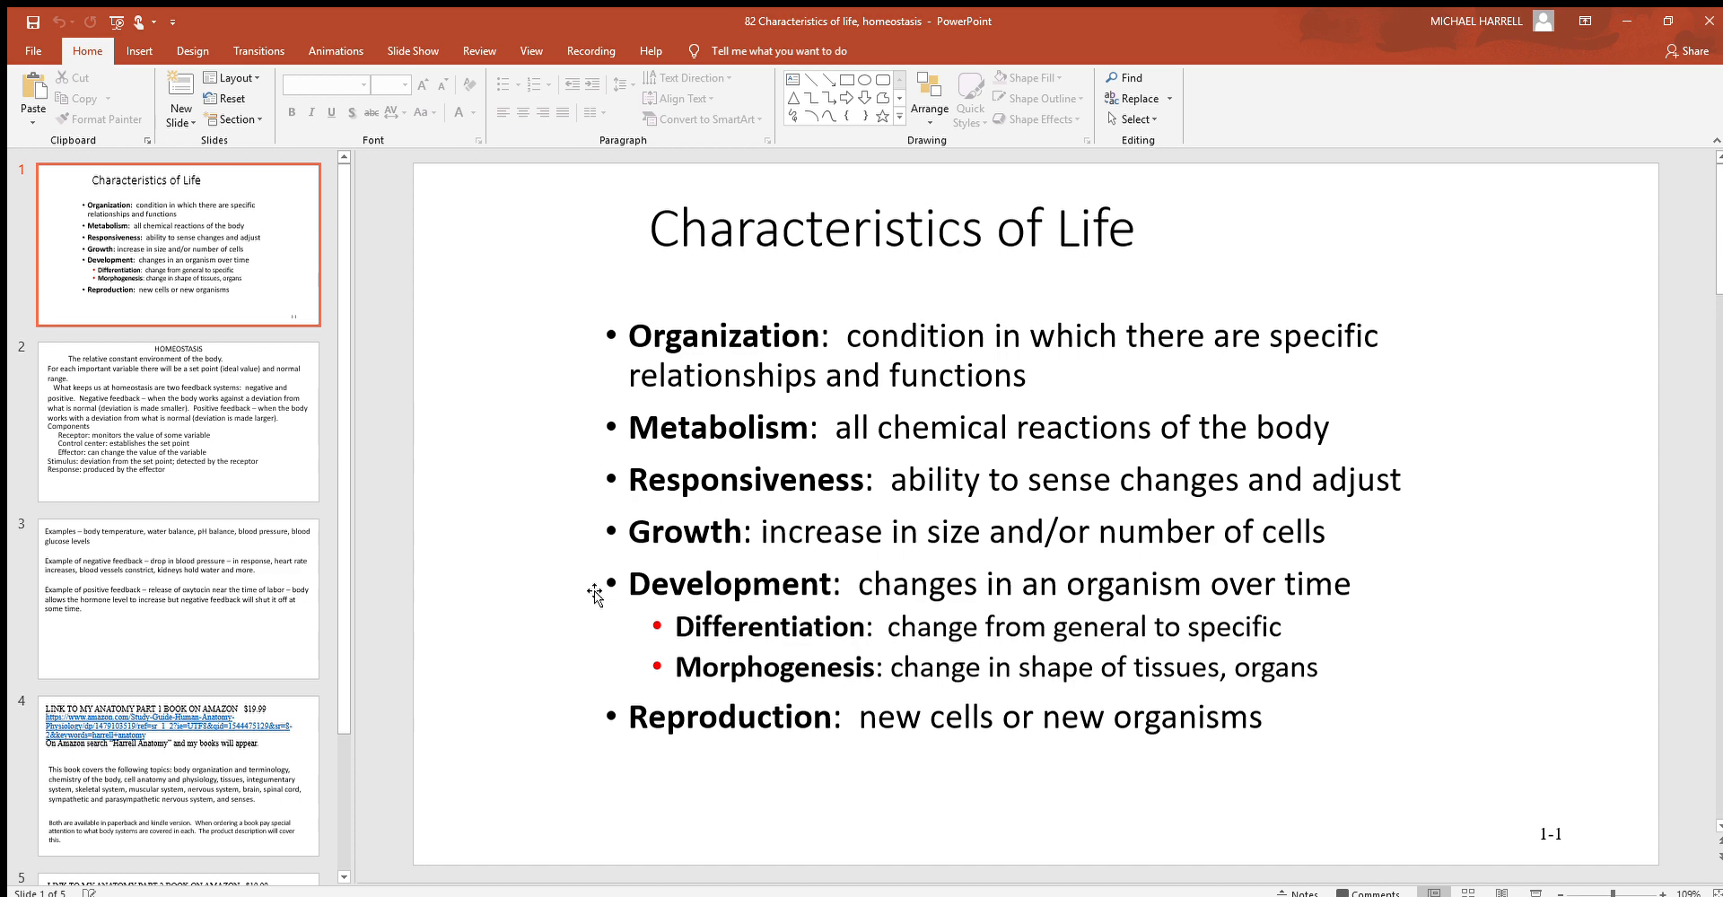
mouse_move(581, 717)
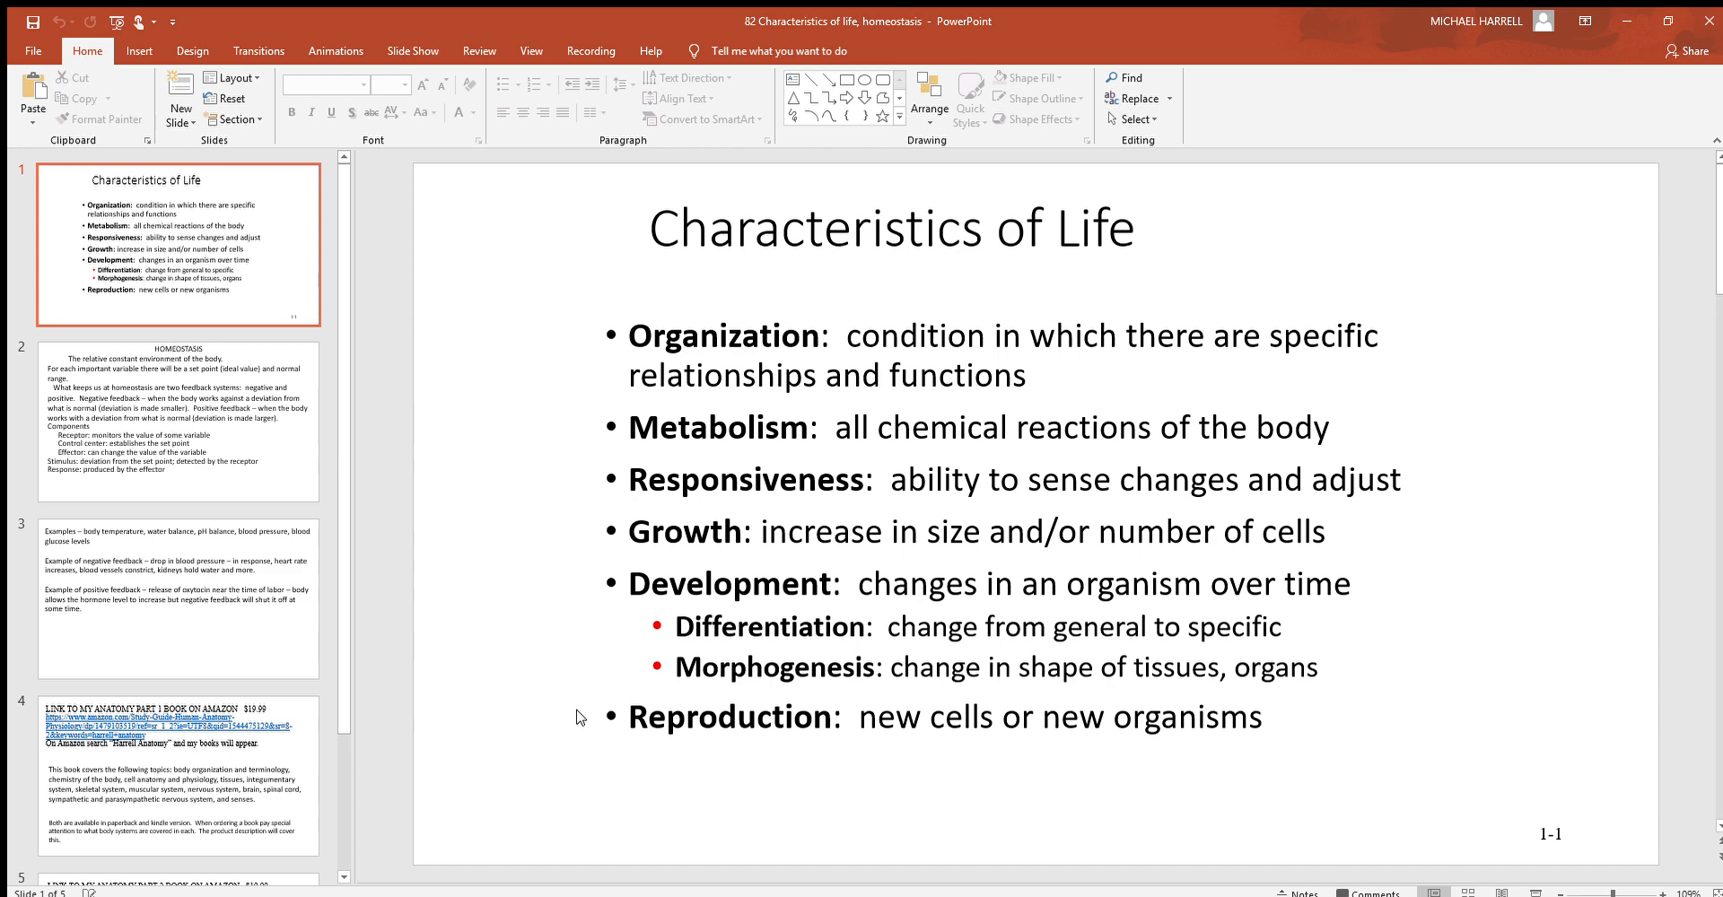
- Display slide 2, HOMEOSTASIS, with its set point, feedback, receptor, control center and effector definitions
left_click(178, 423)
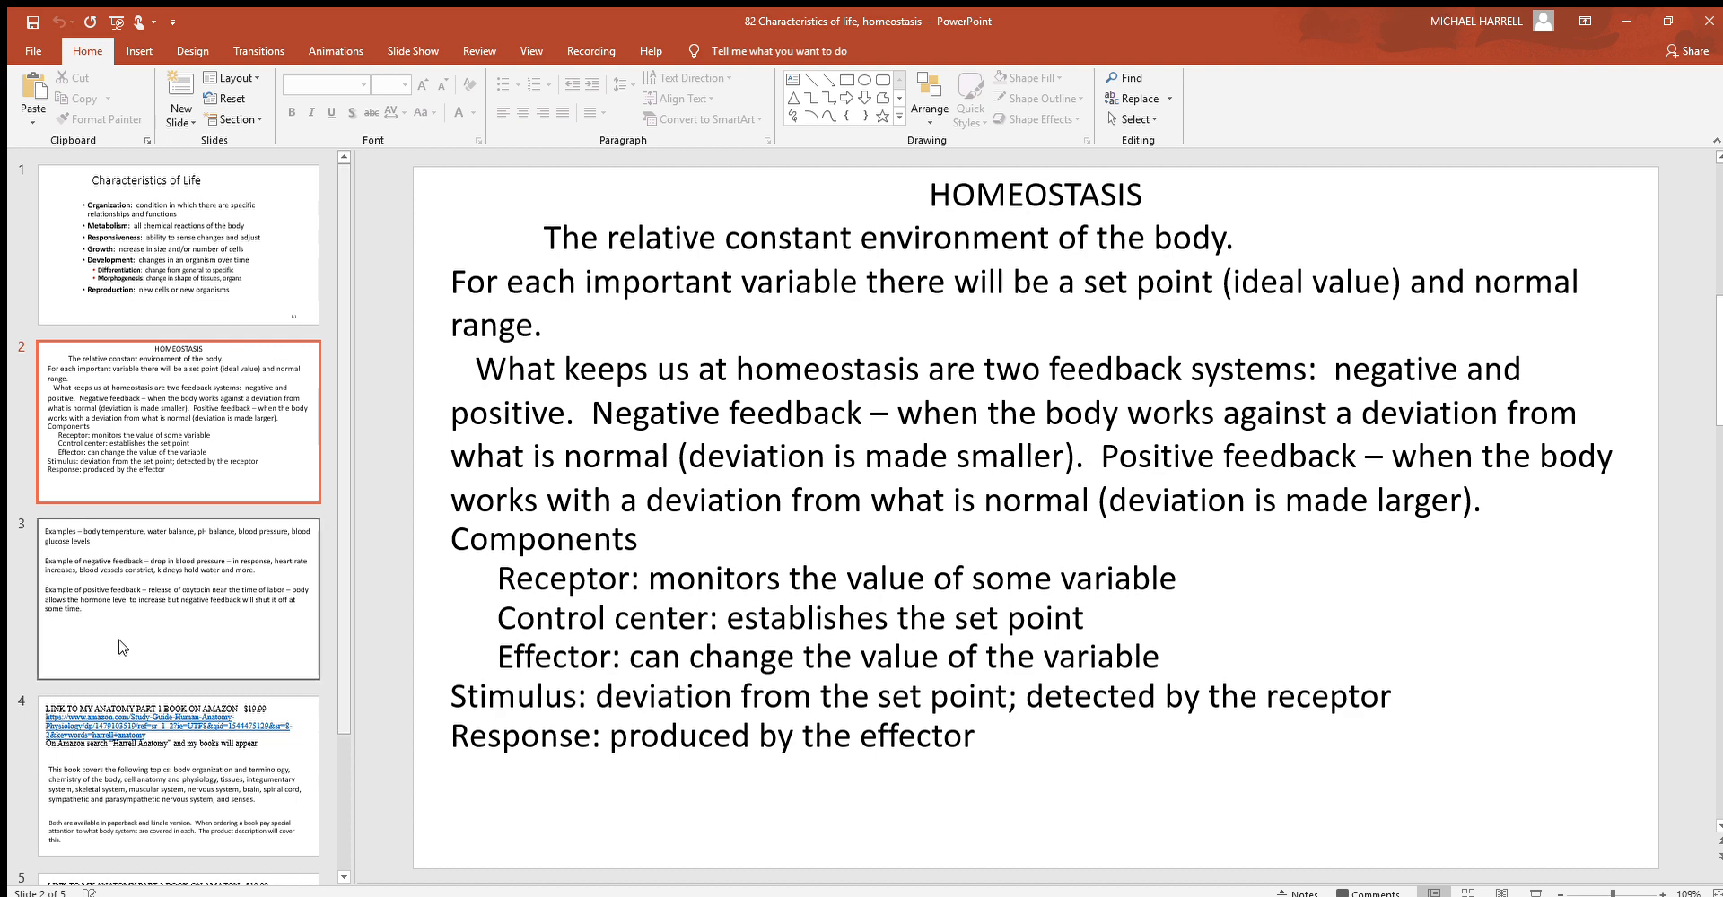
mouse_move(425, 296)
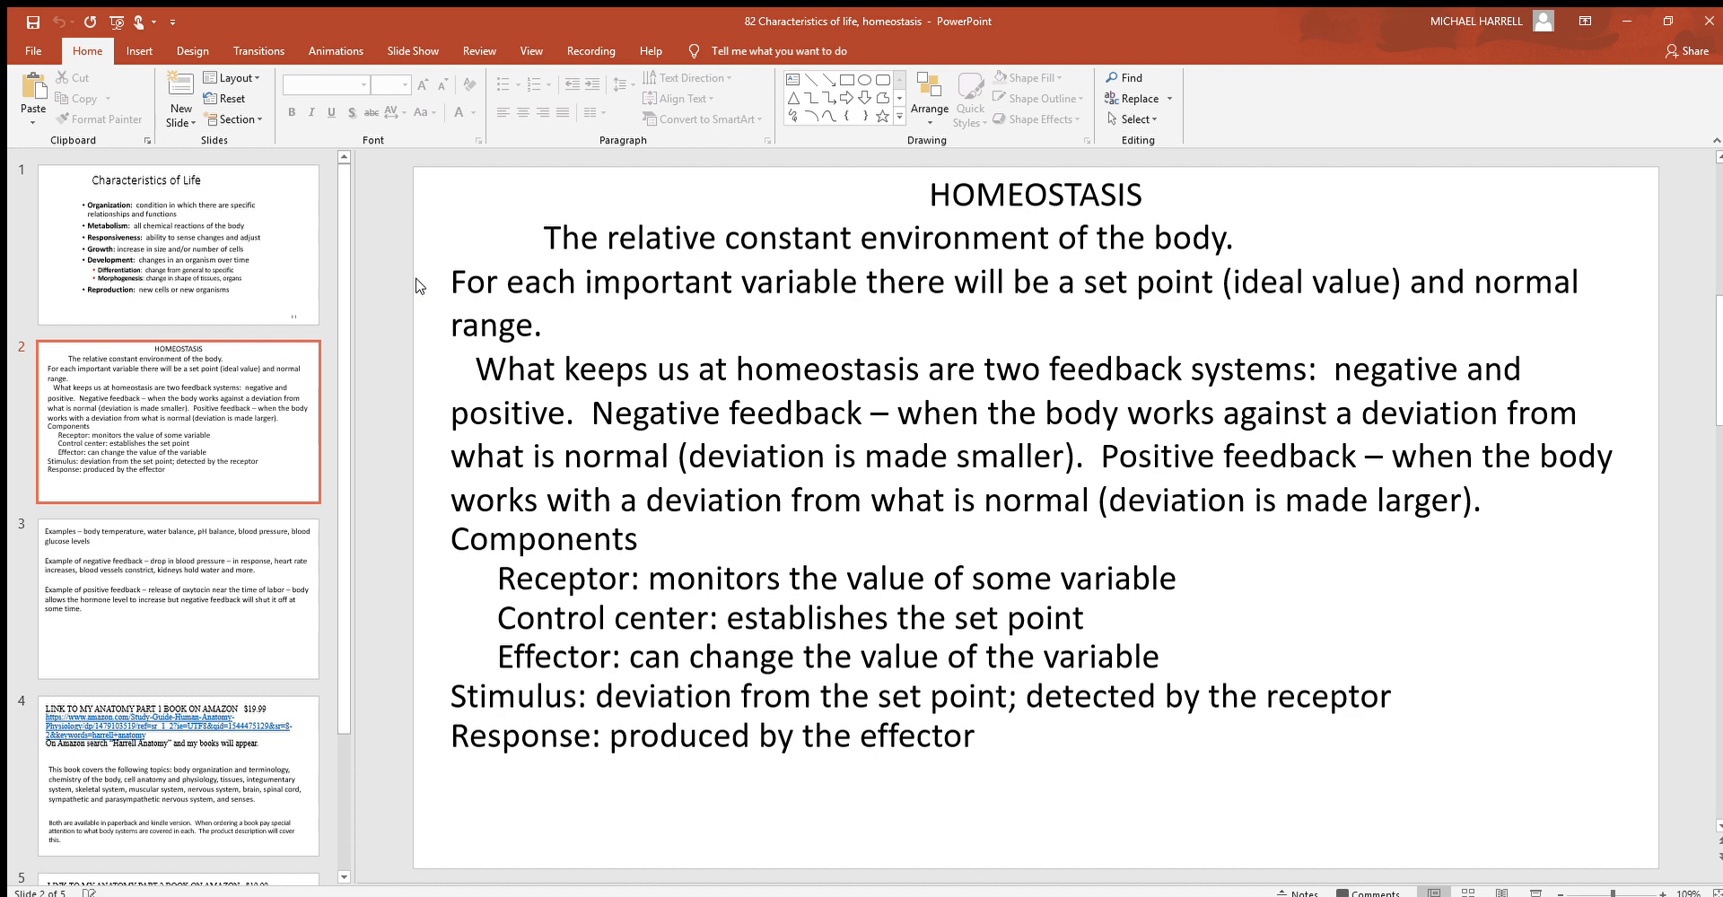
mouse_move(973, 271)
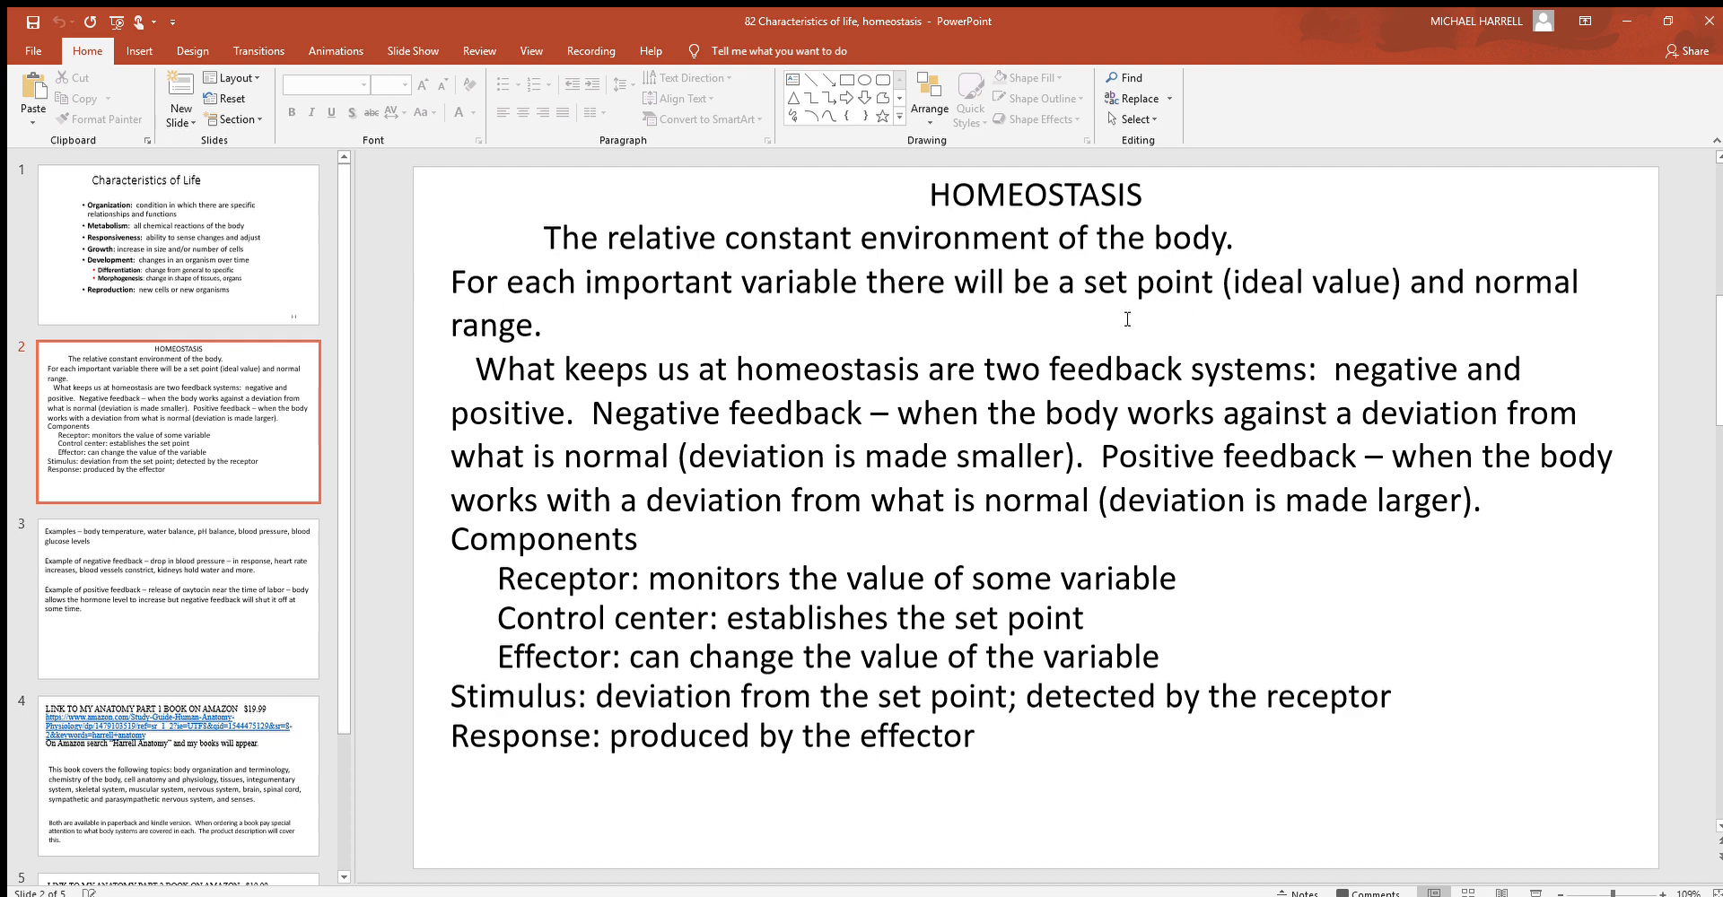
mouse_move(1180, 317)
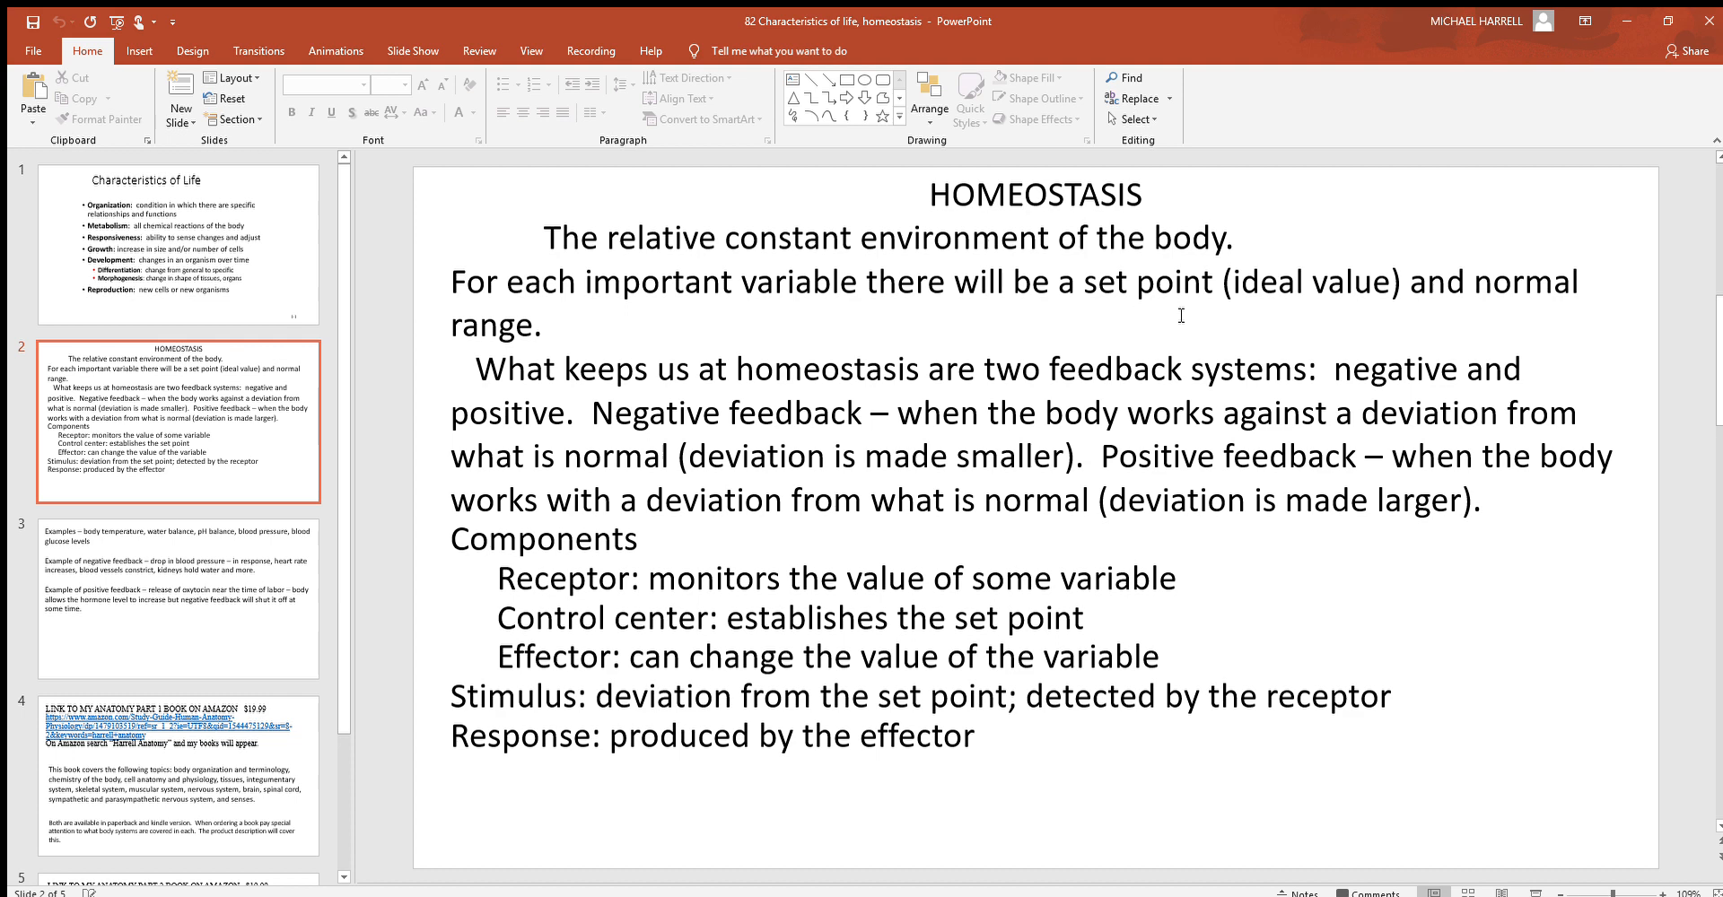
mouse_move(1165, 318)
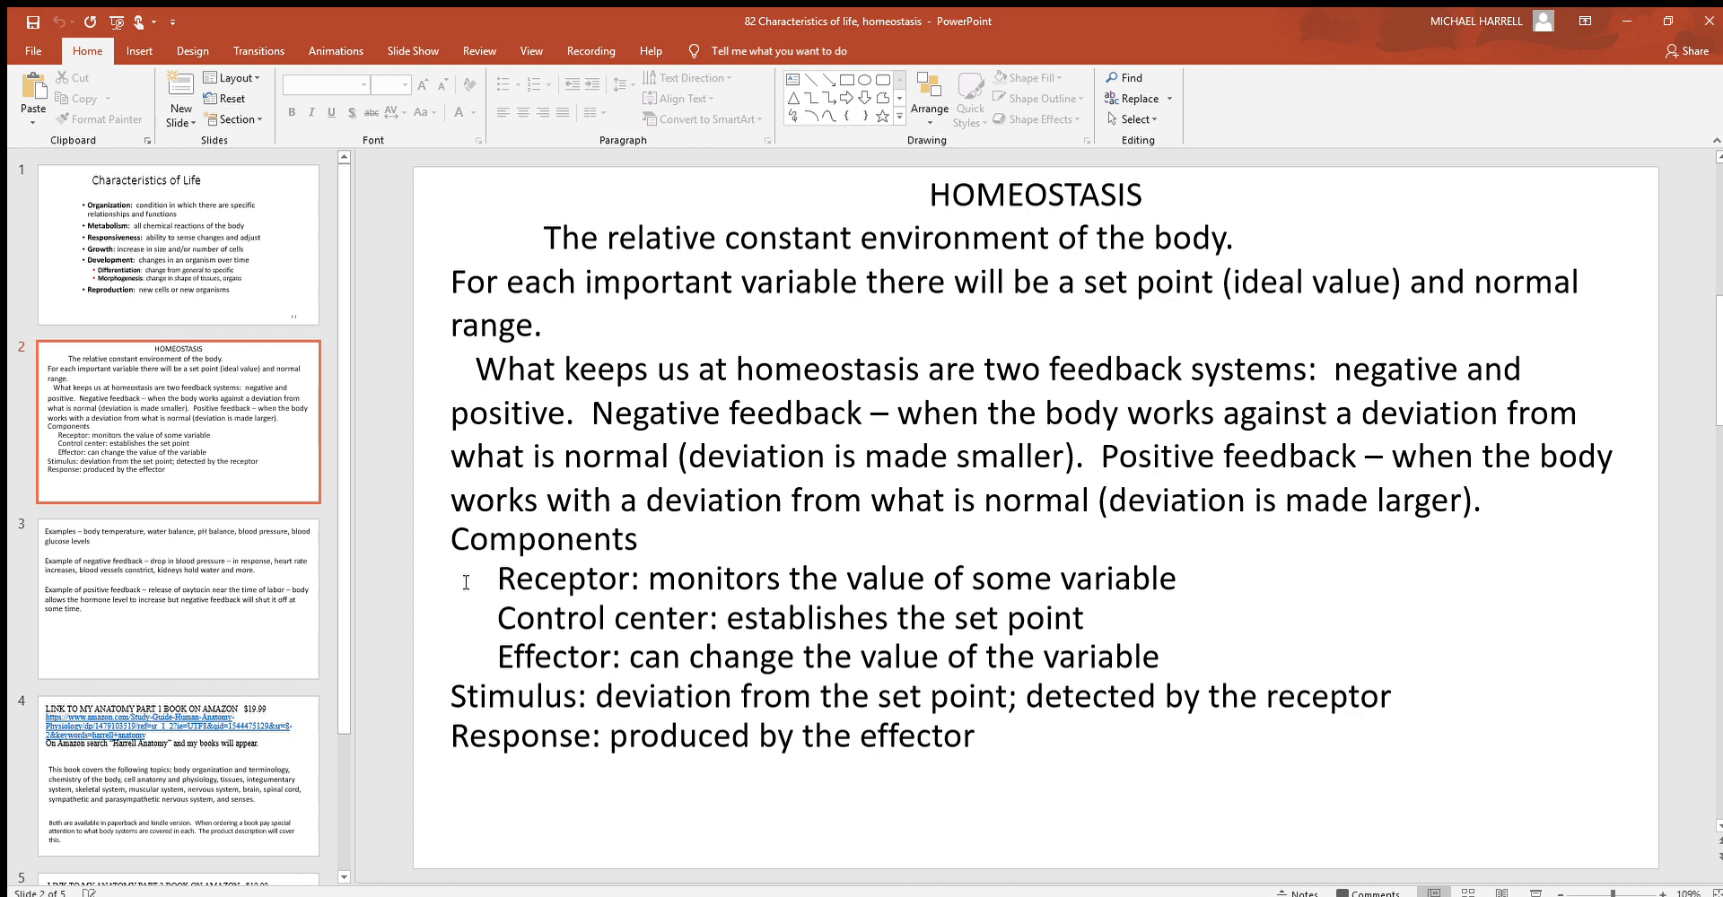
mouse_move(465, 596)
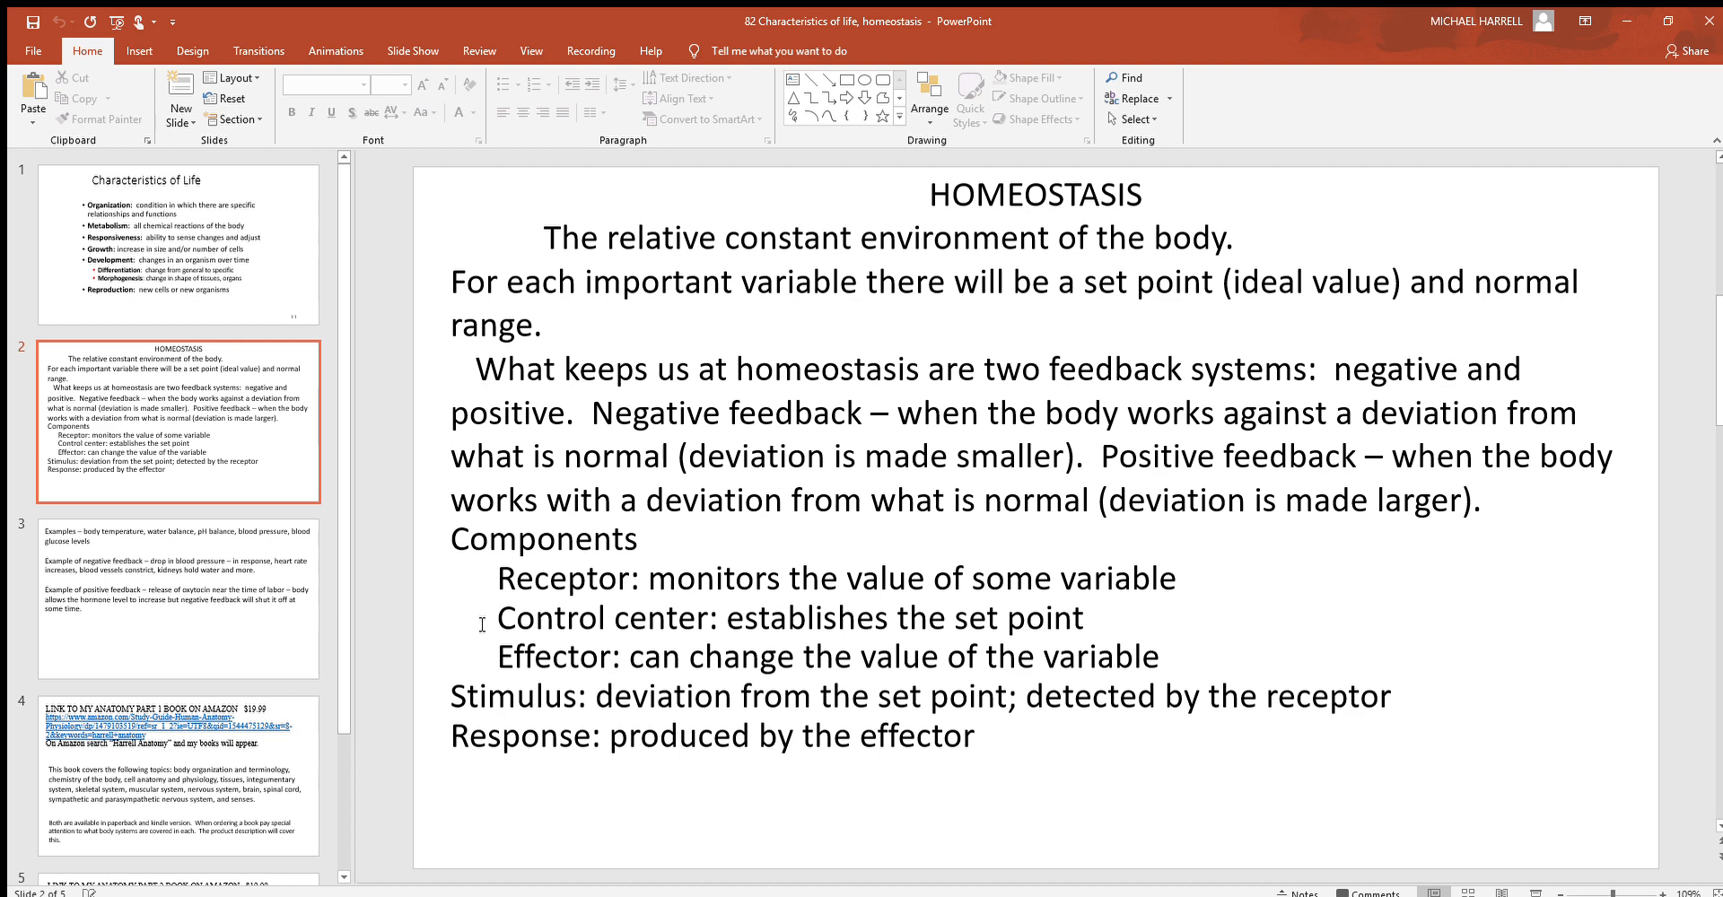
mouse_move(481, 661)
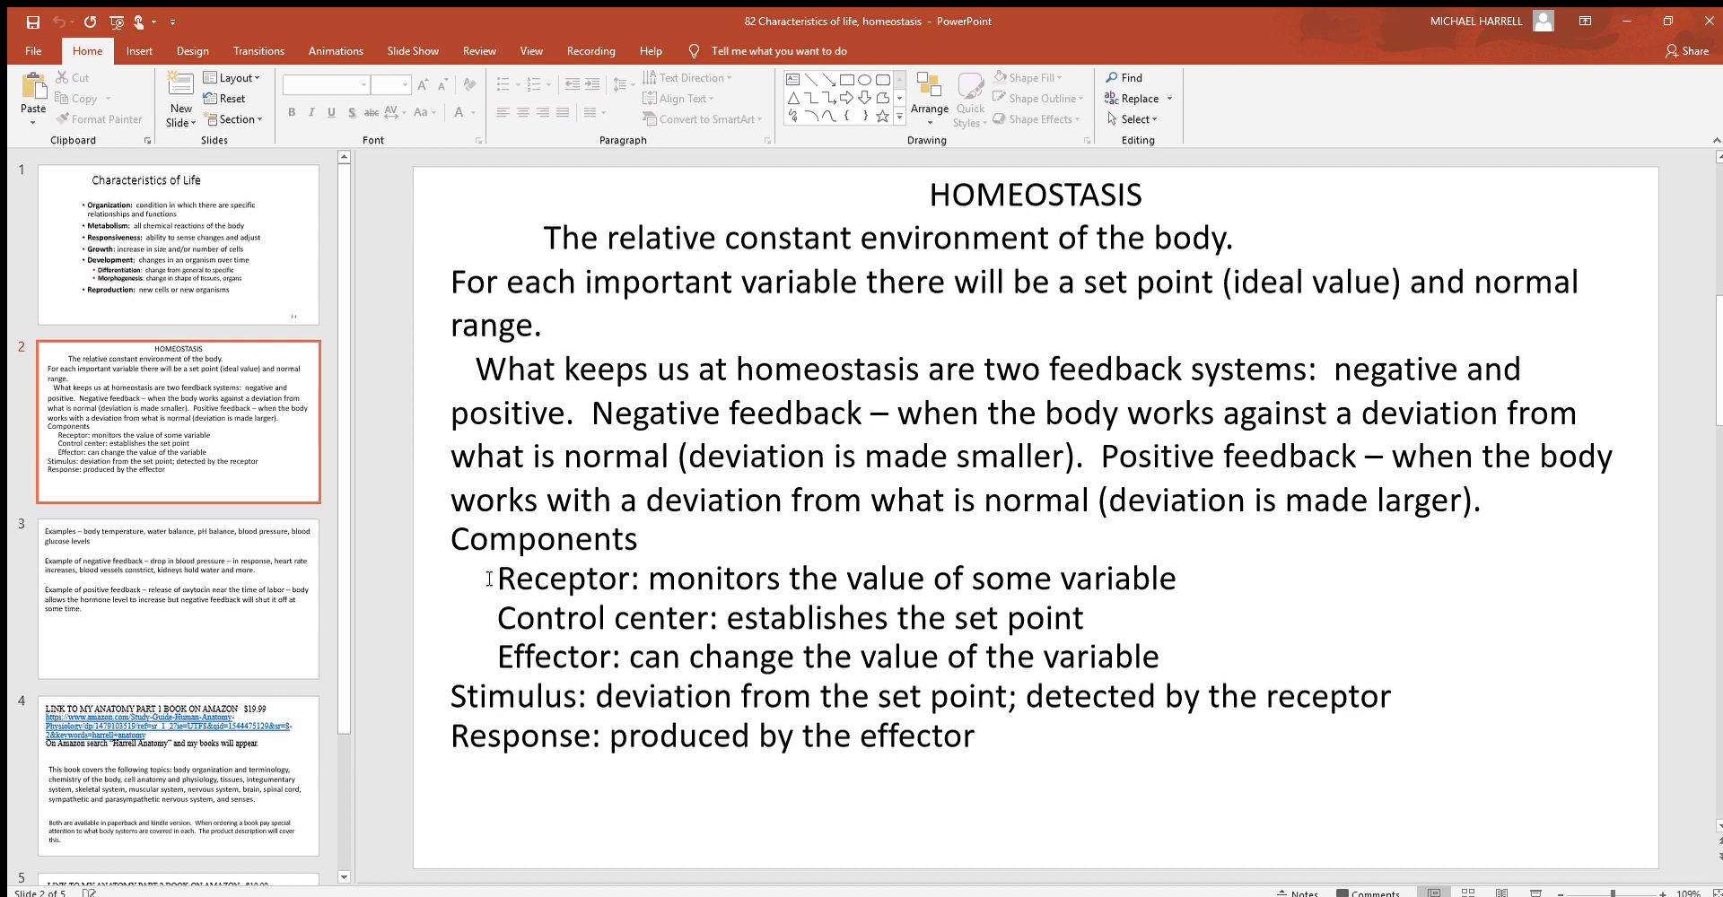
mouse_move(487, 623)
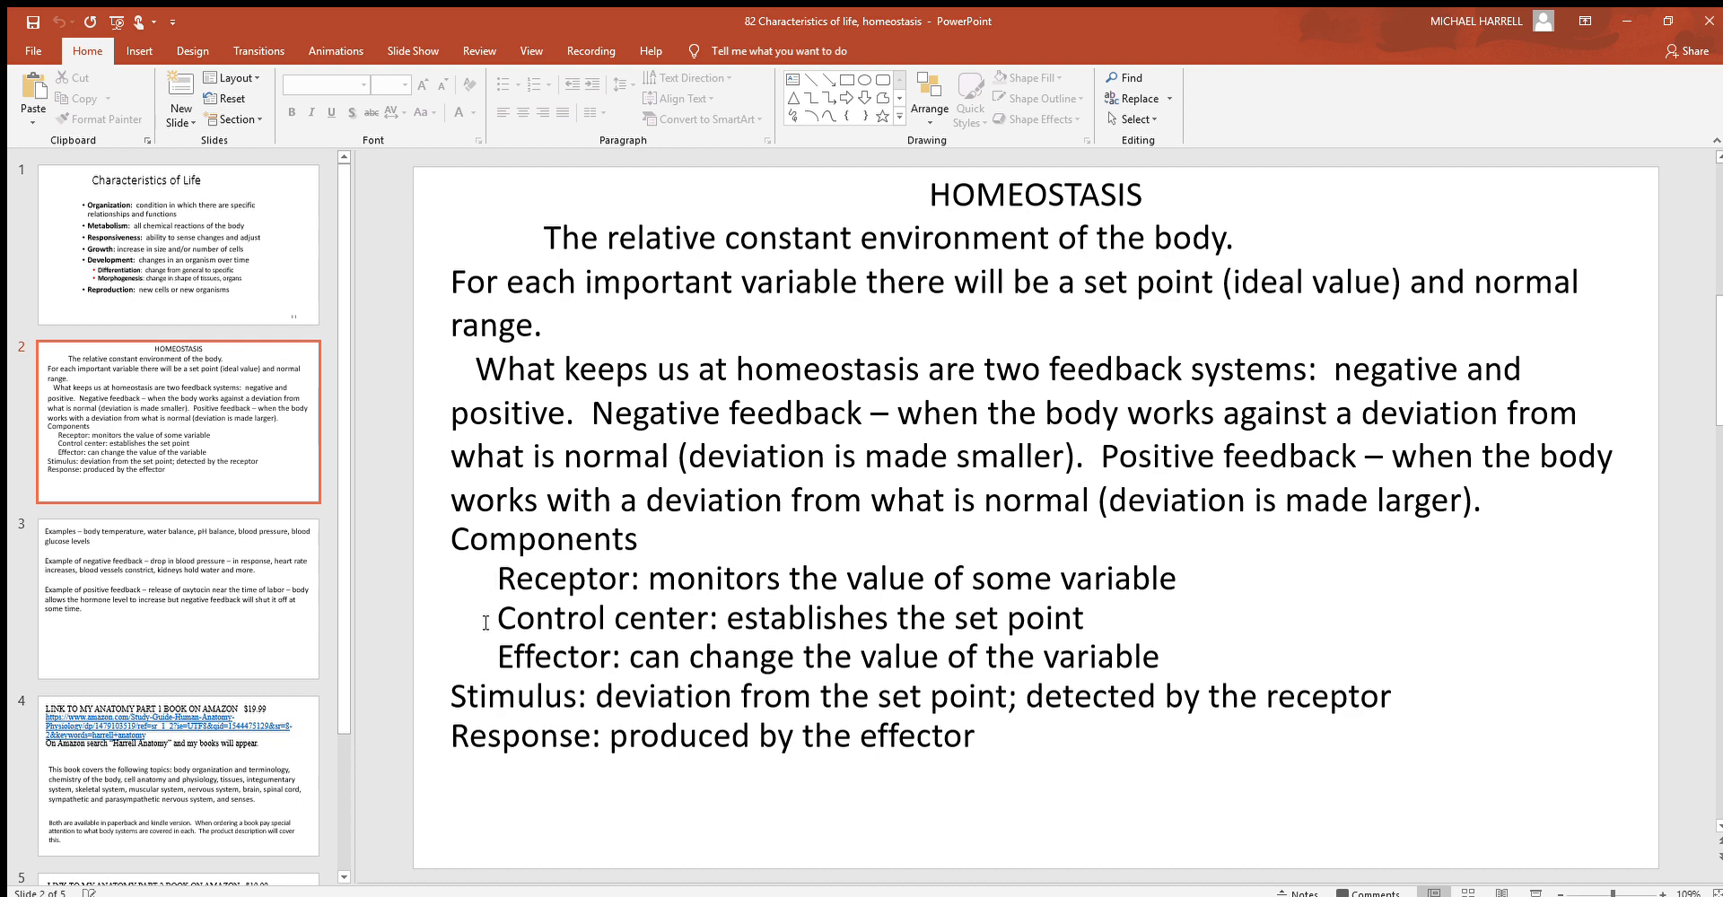
mouse_move(481, 652)
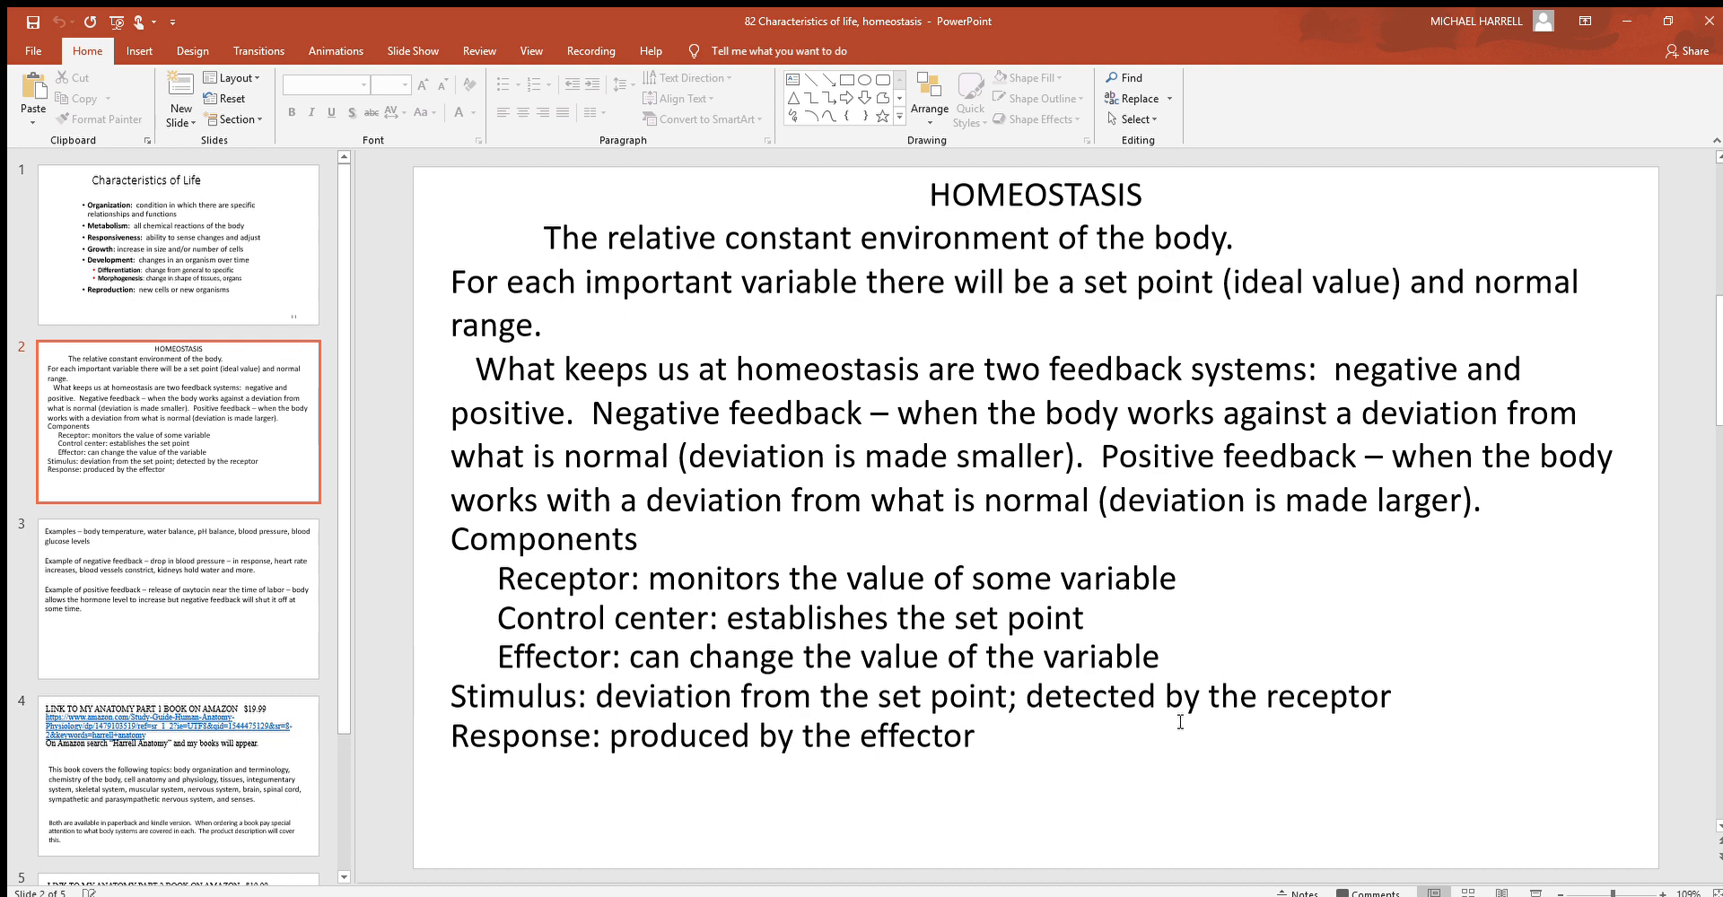
mouse_move(940, 784)
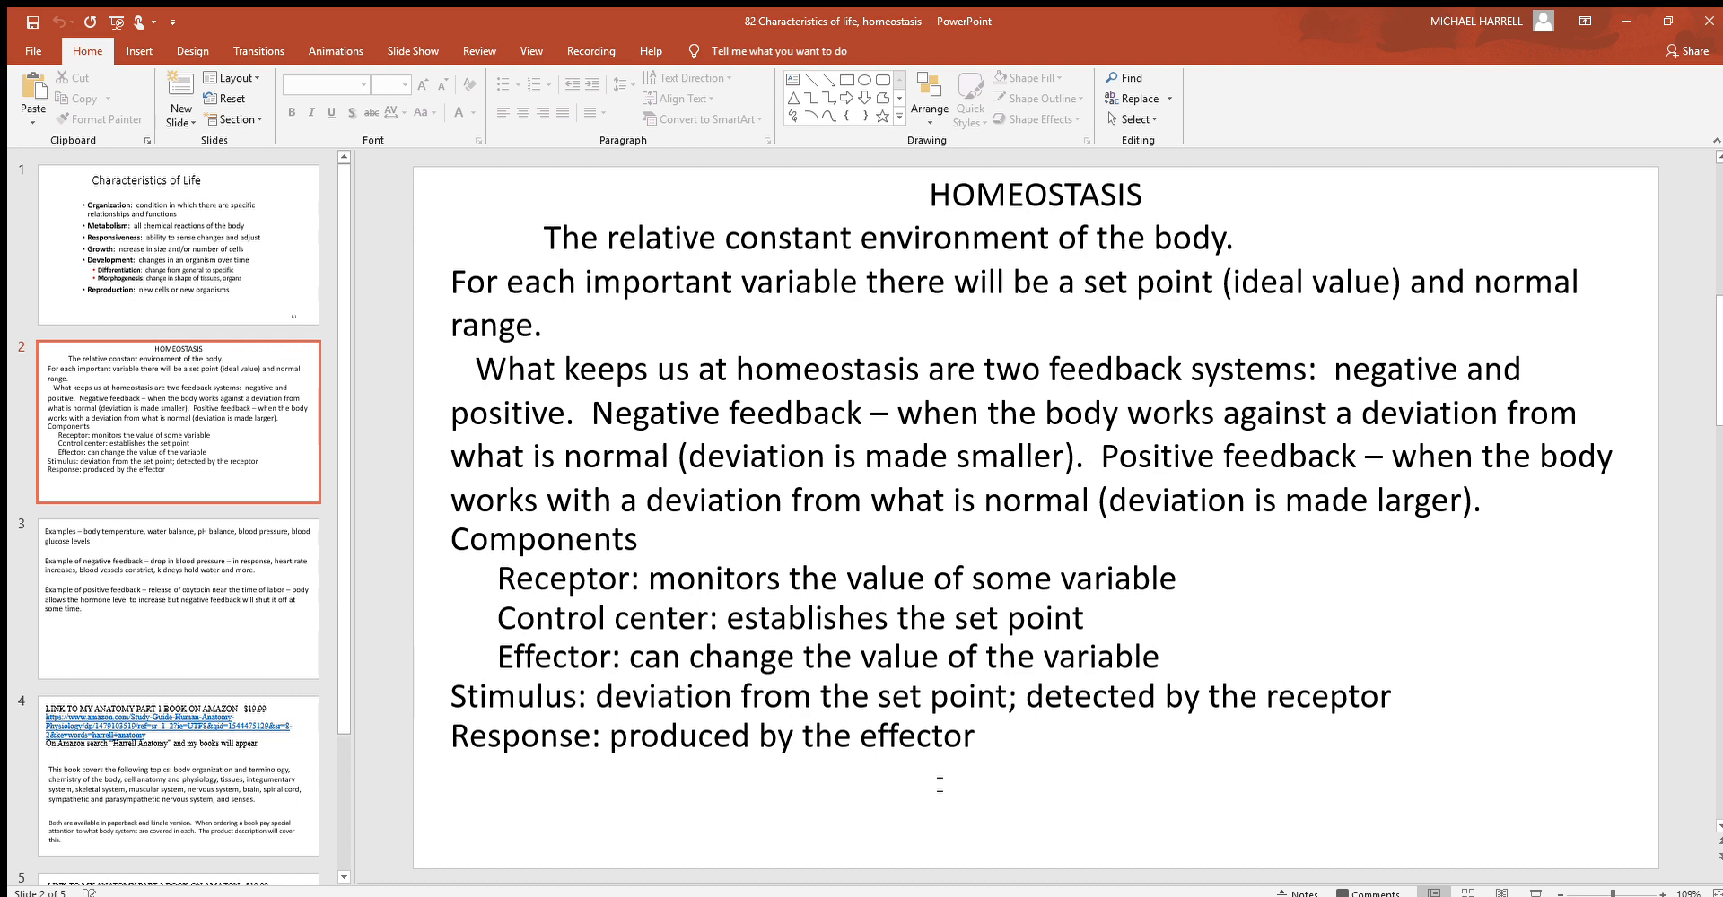
left_click(180, 599)
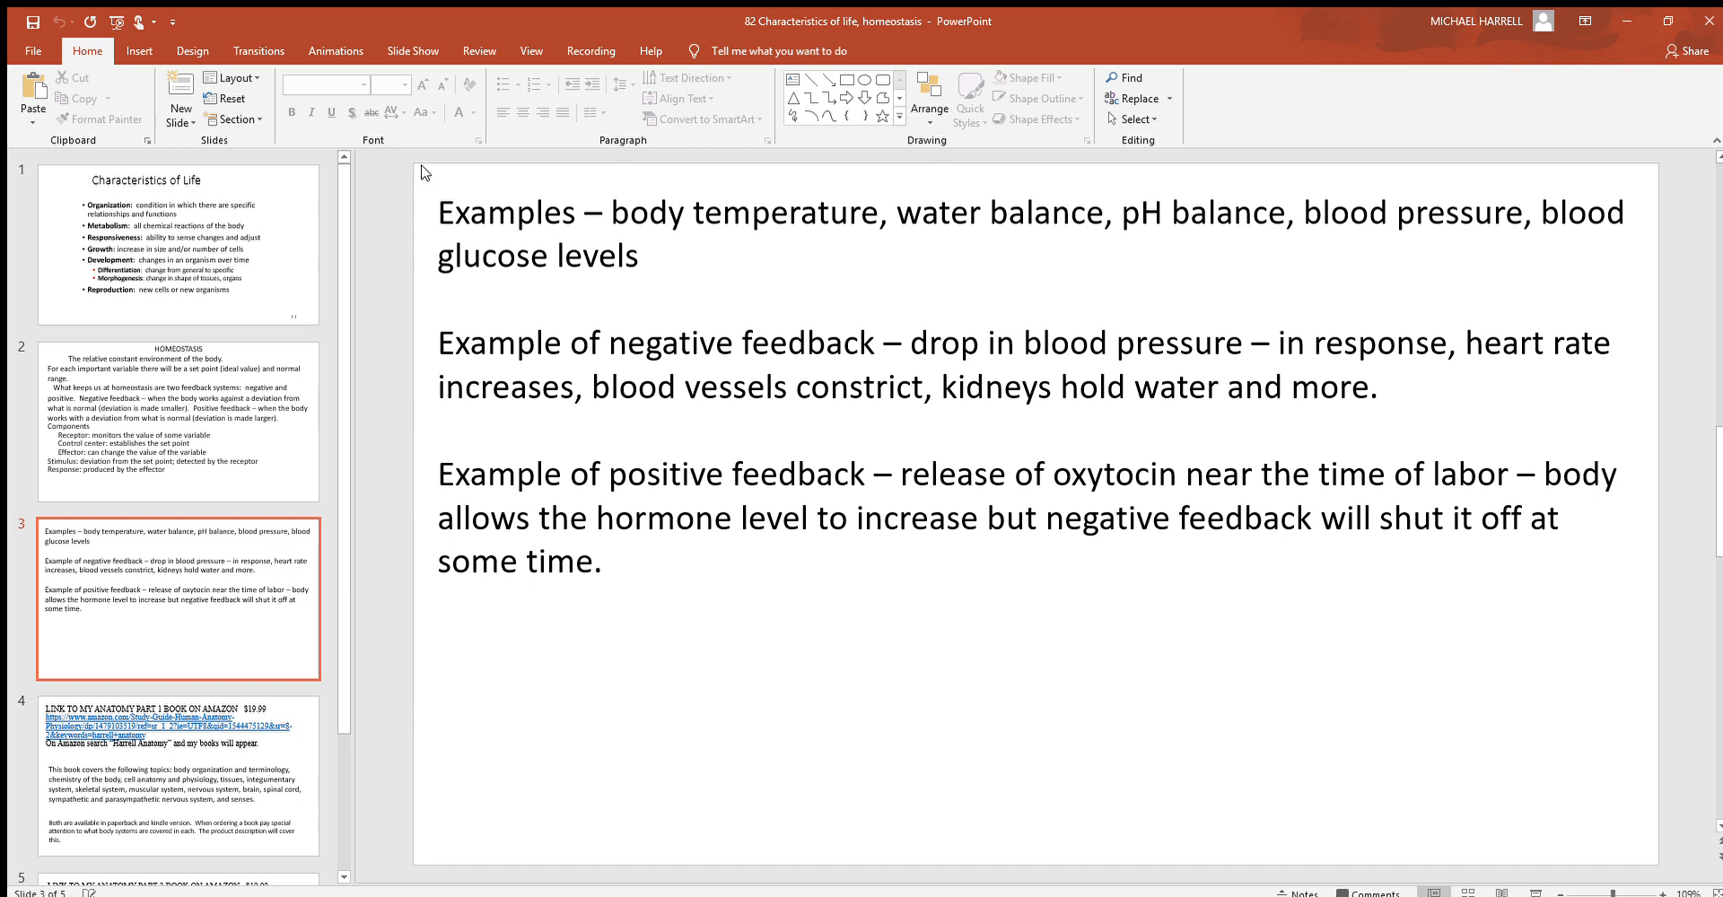
mouse_move(400, 217)
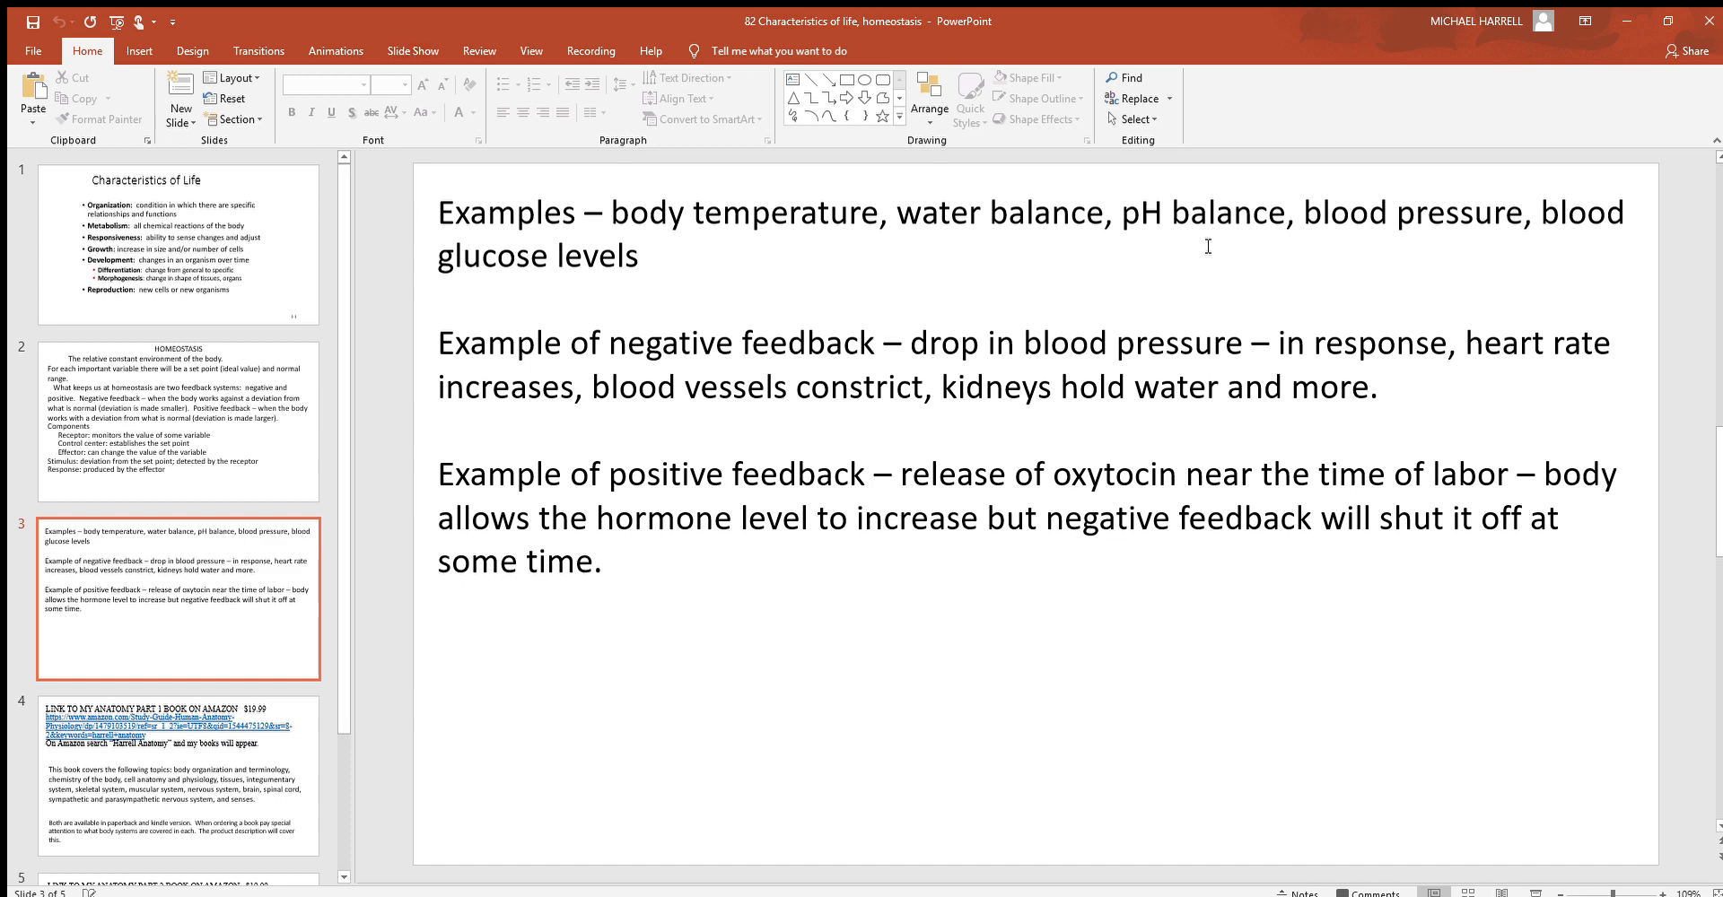
mouse_move(1157, 250)
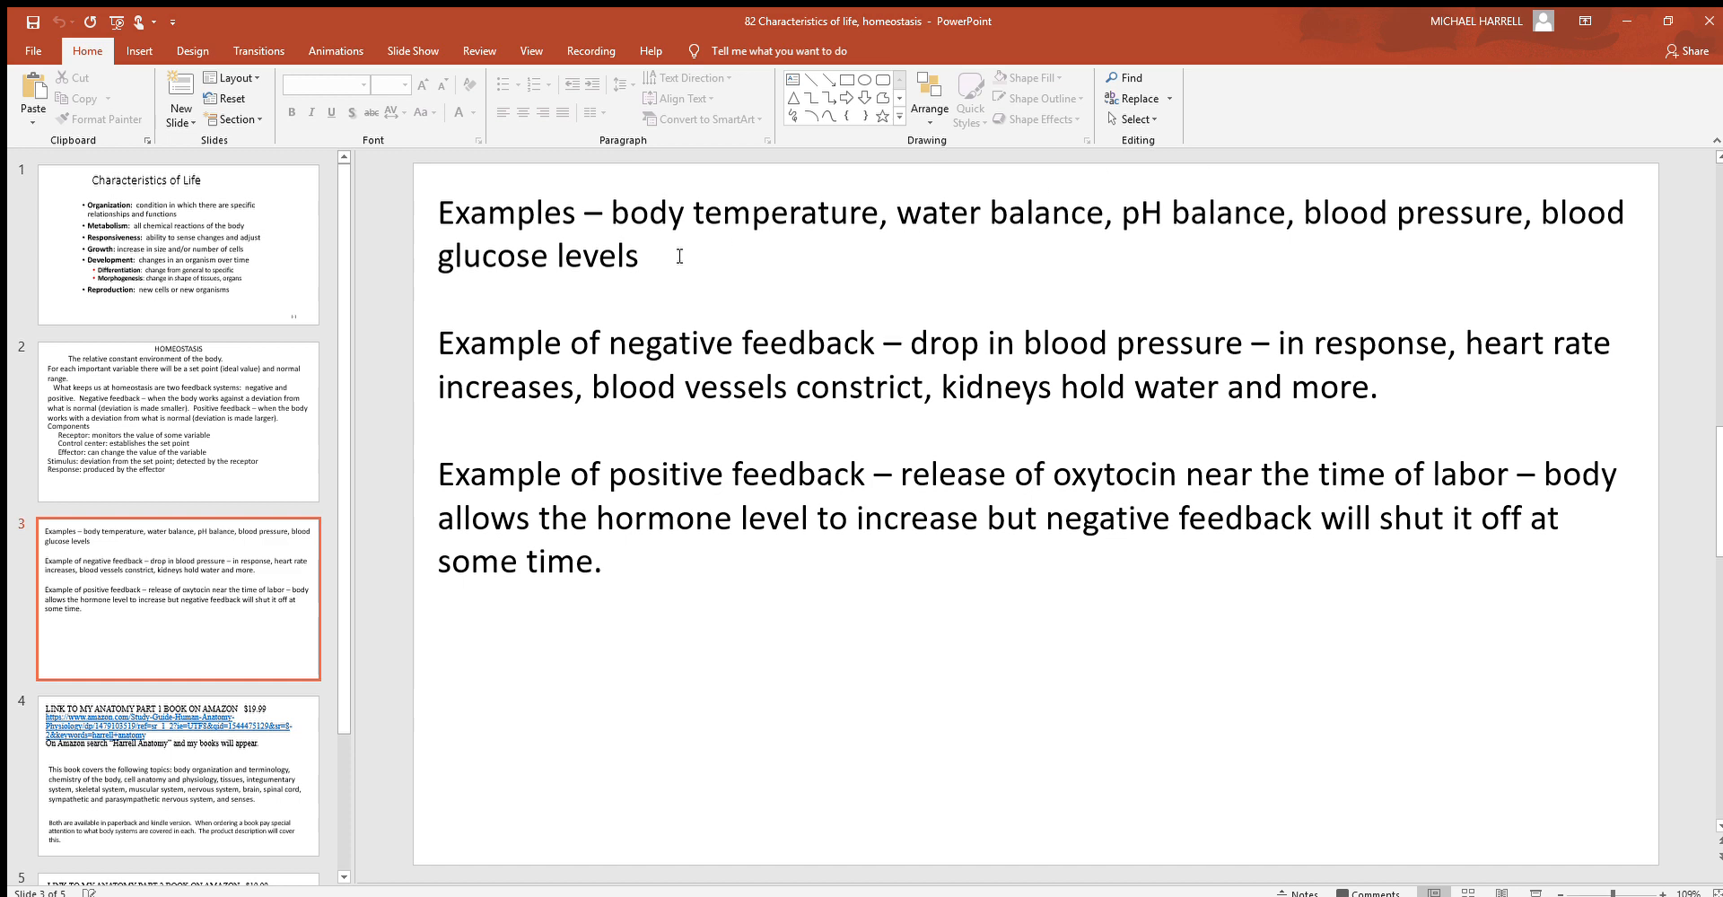
mouse_move(652, 255)
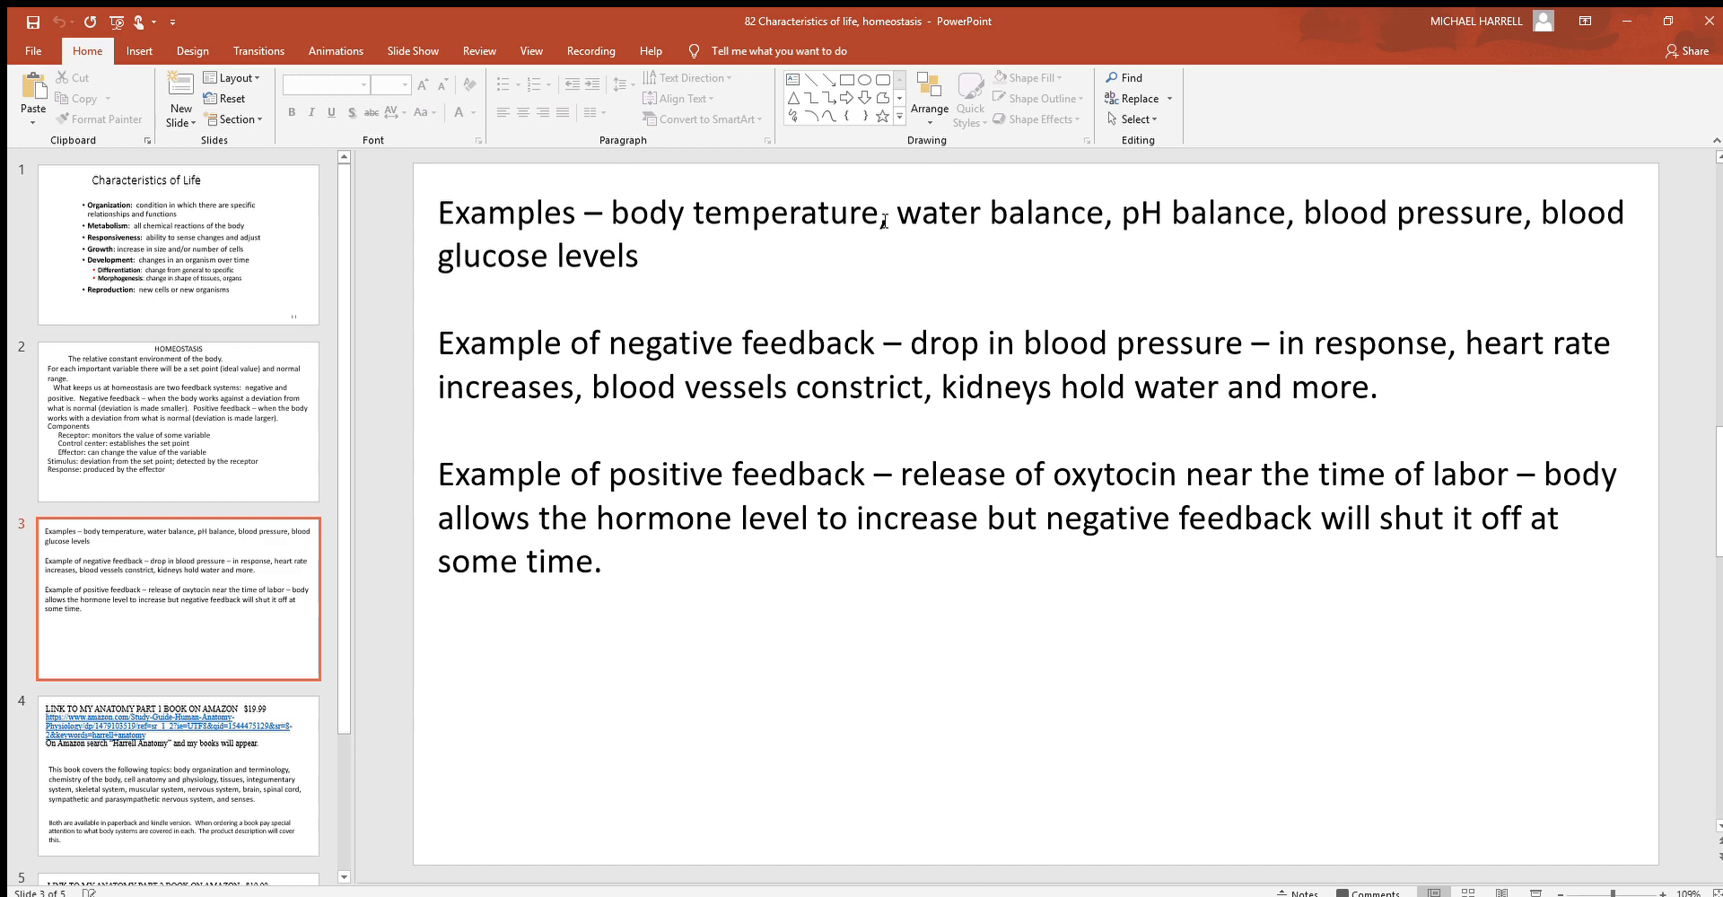
mouse_move(923, 271)
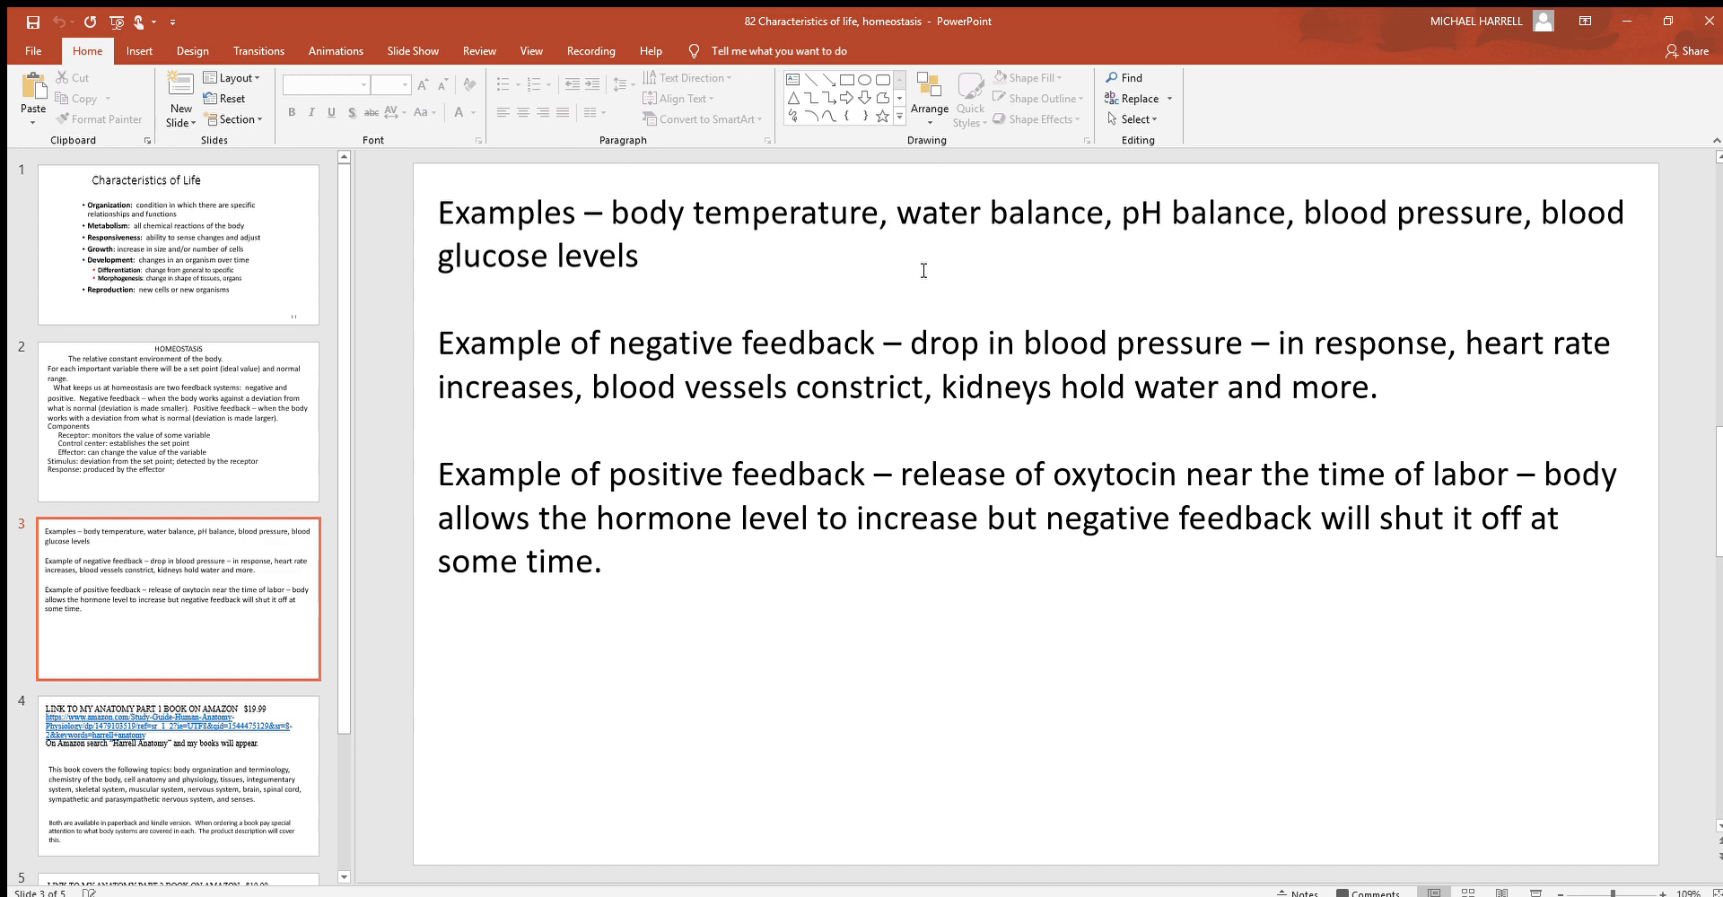
mouse_move(1075, 284)
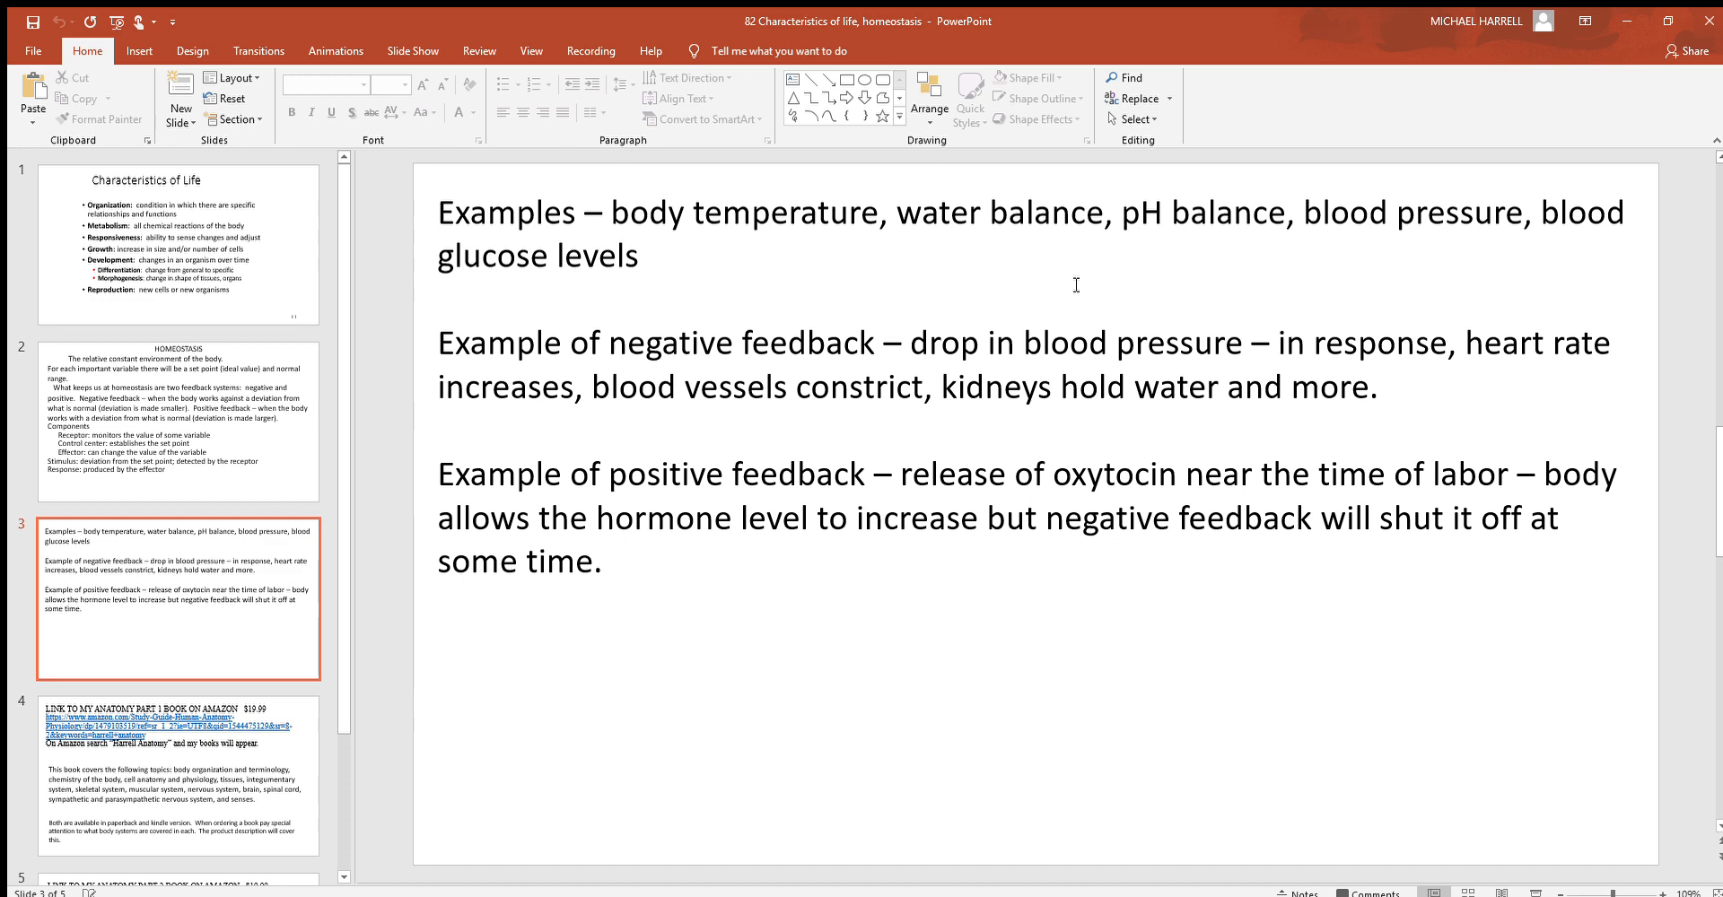
mouse_move(1400, 243)
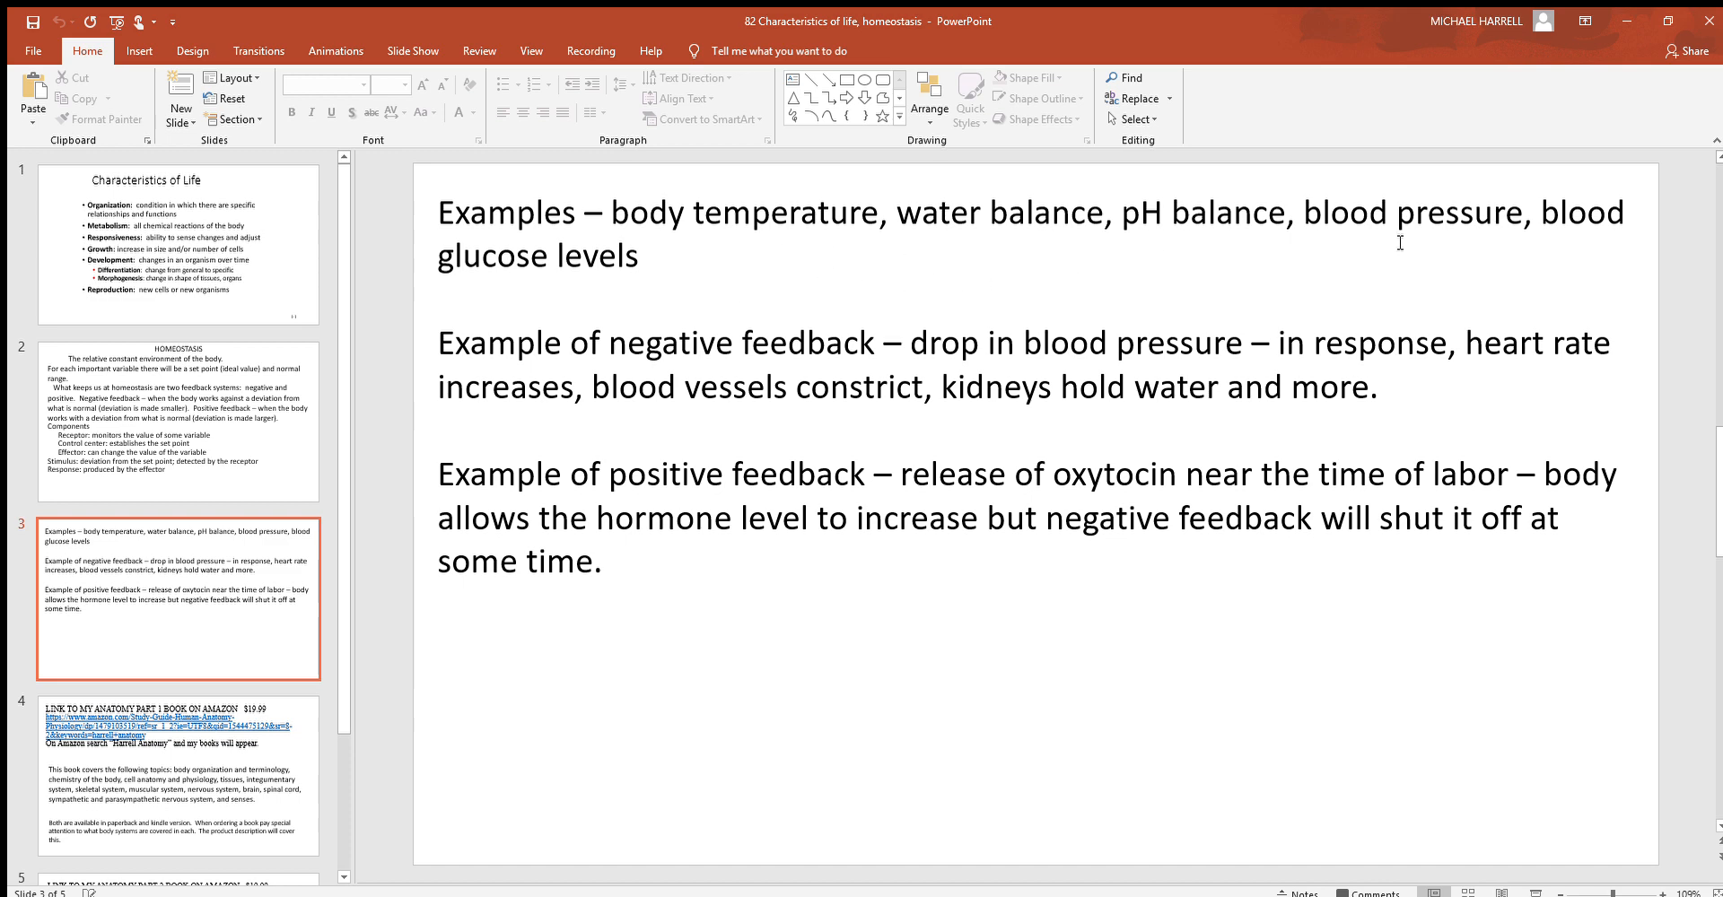
mouse_move(1375, 256)
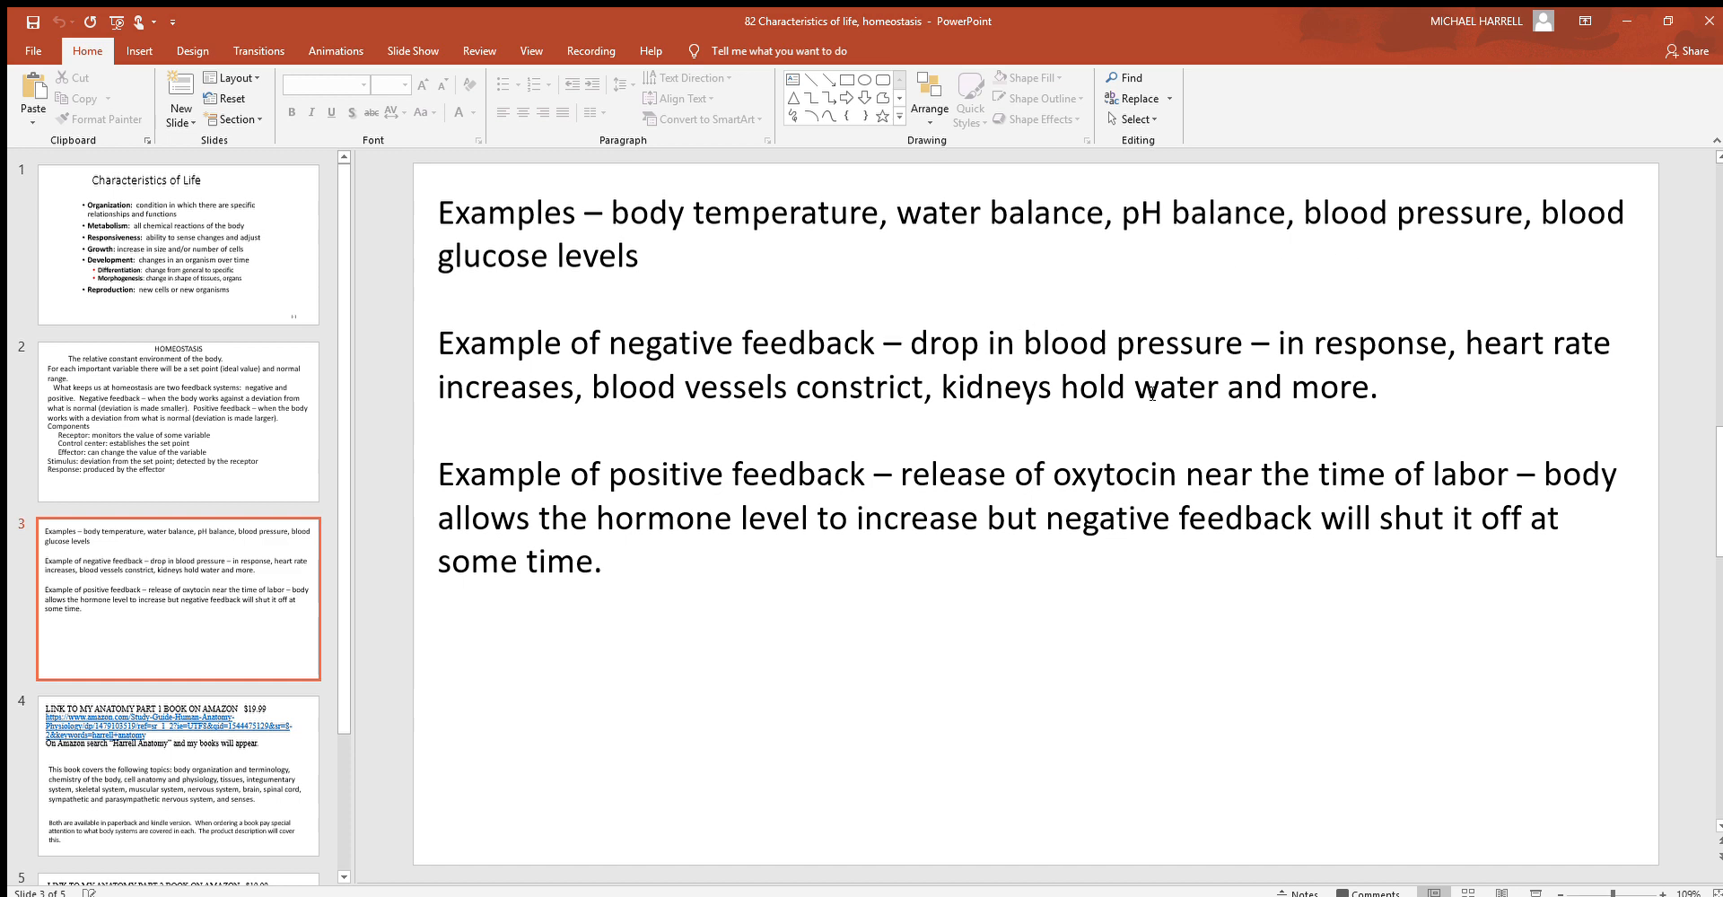
mouse_move(377, 506)
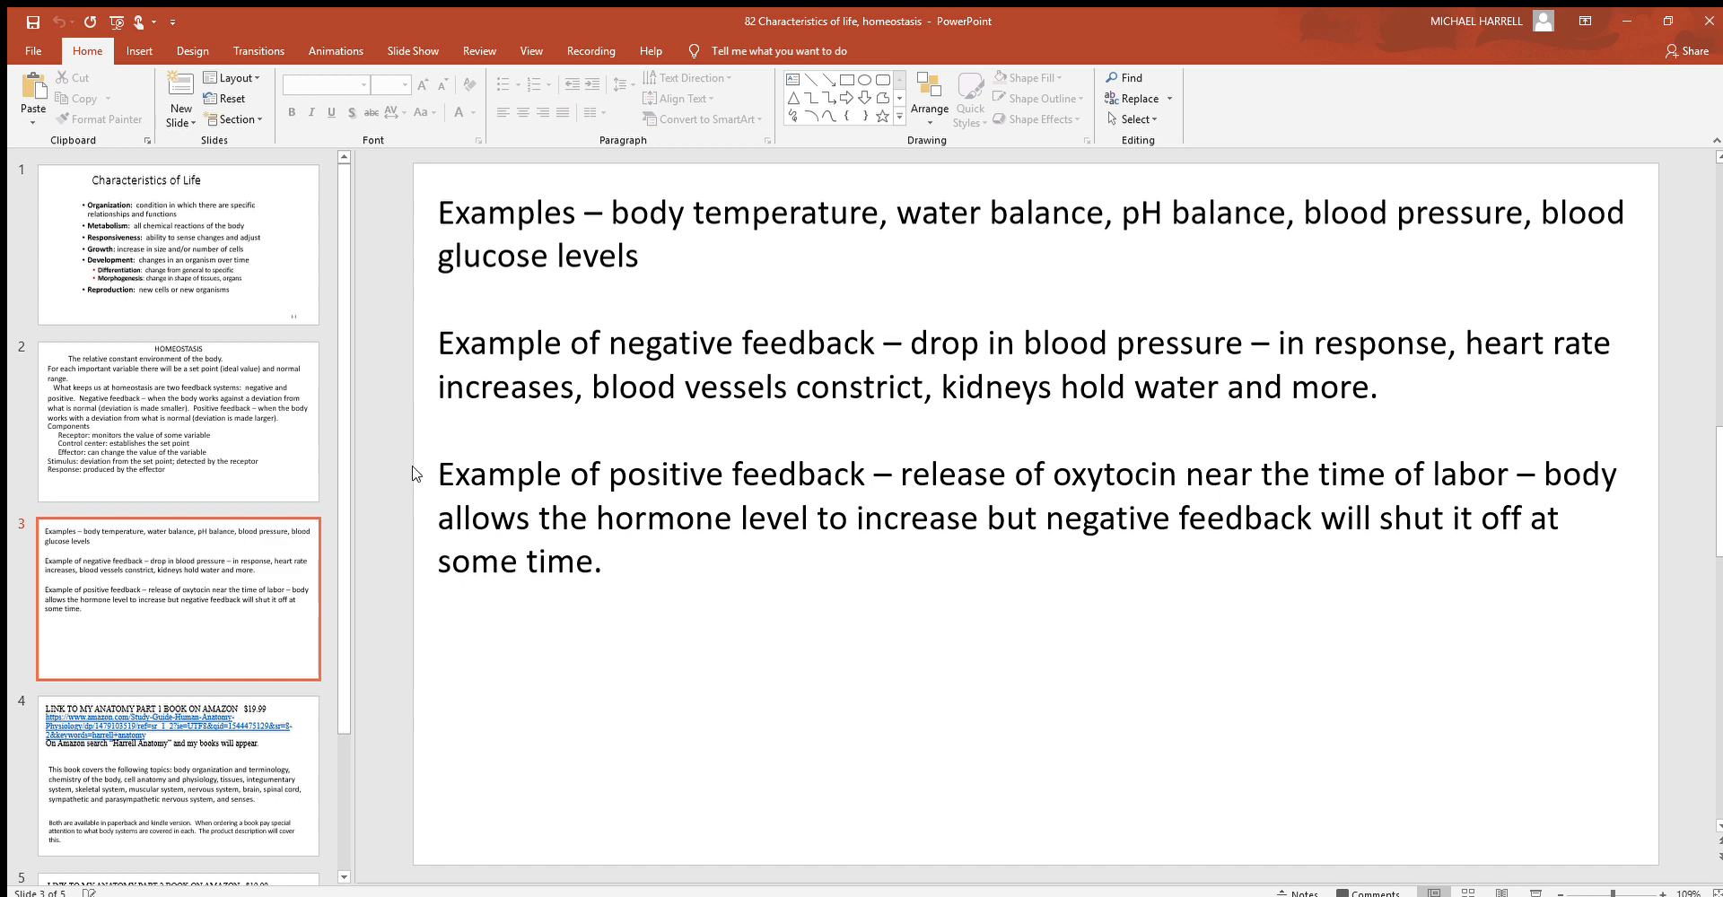
mouse_move(739, 624)
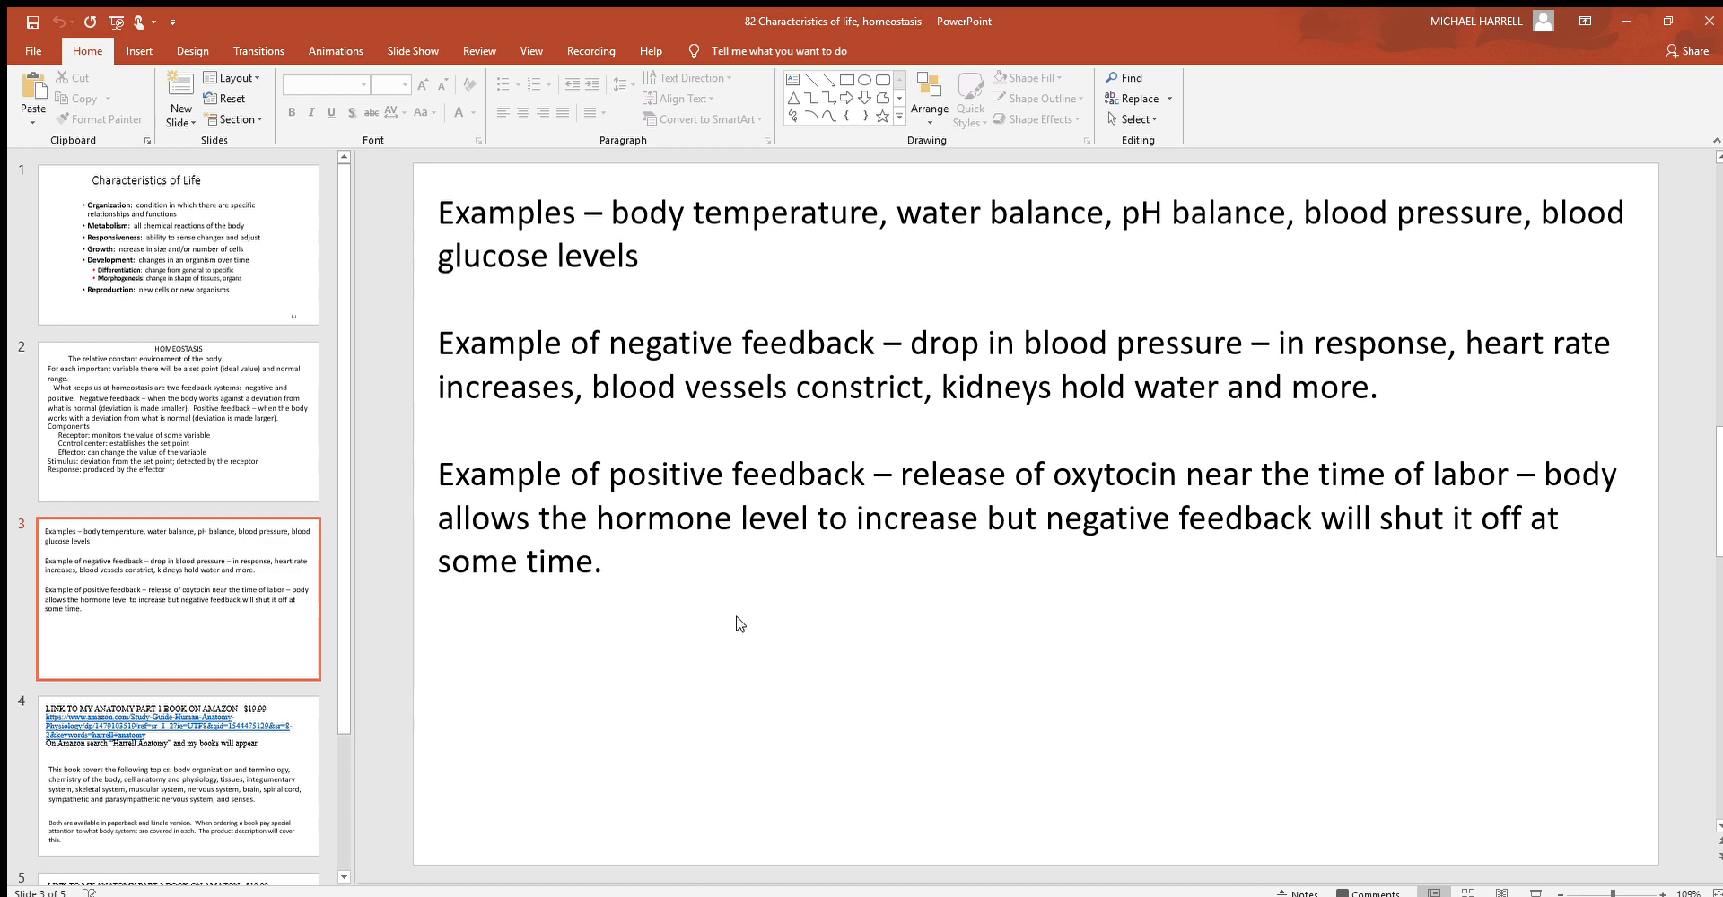
mouse_move(1100, 565)
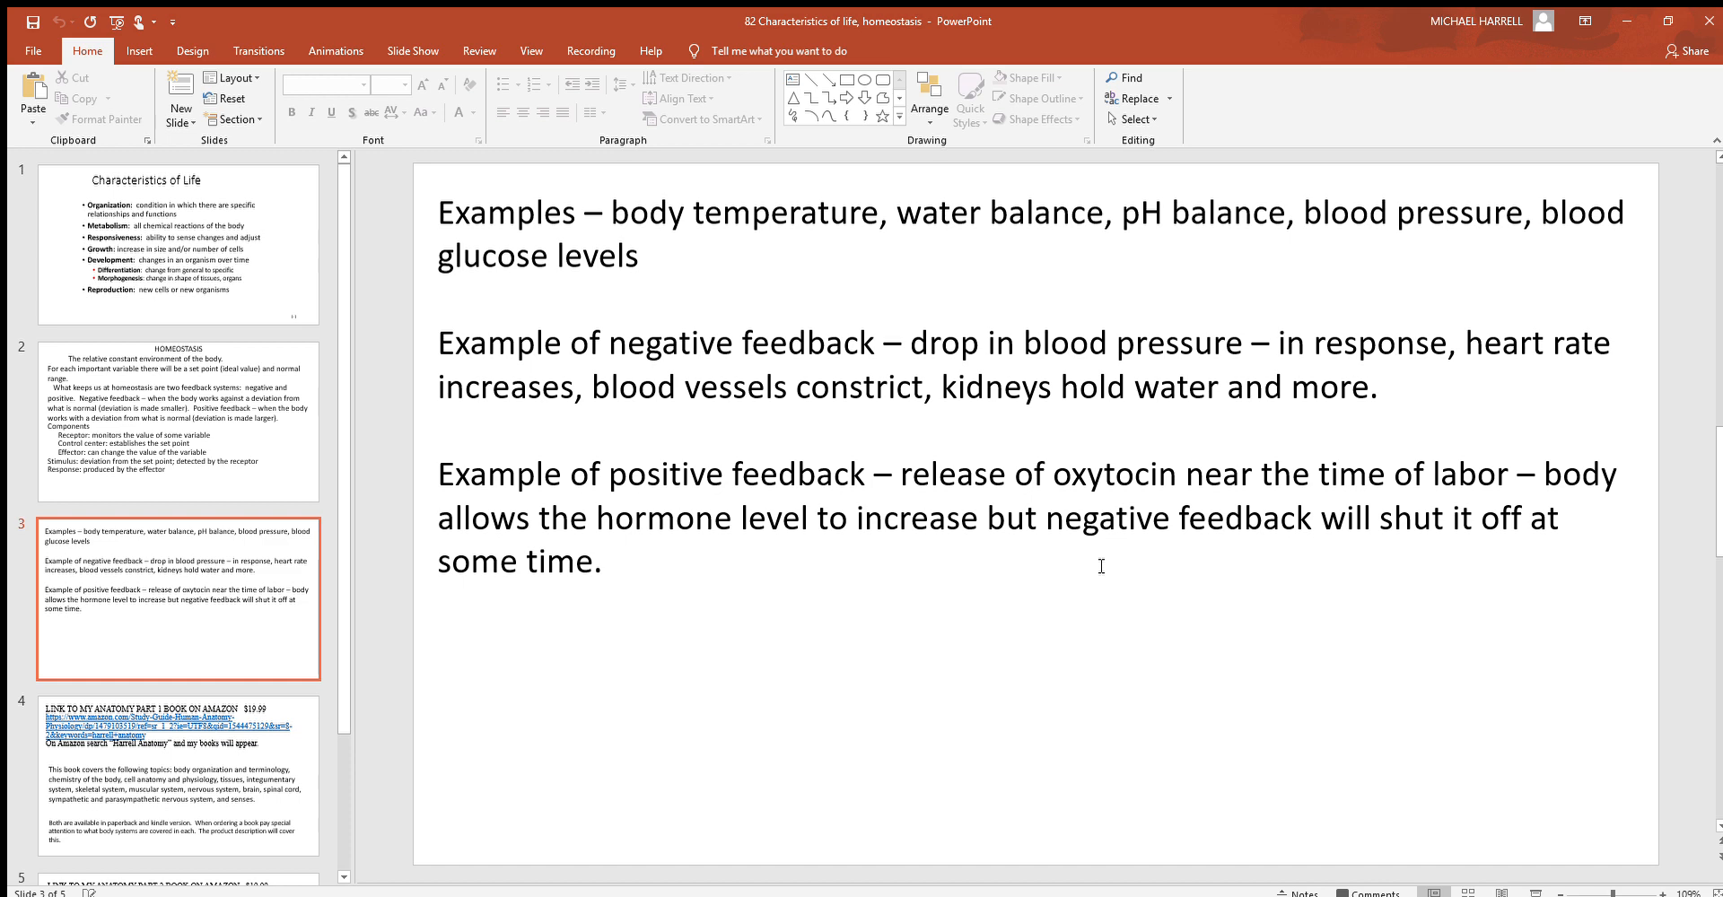
- Display slide 4, showing the Amazon link to the anatomy book and its topic list
left_click(175, 781)
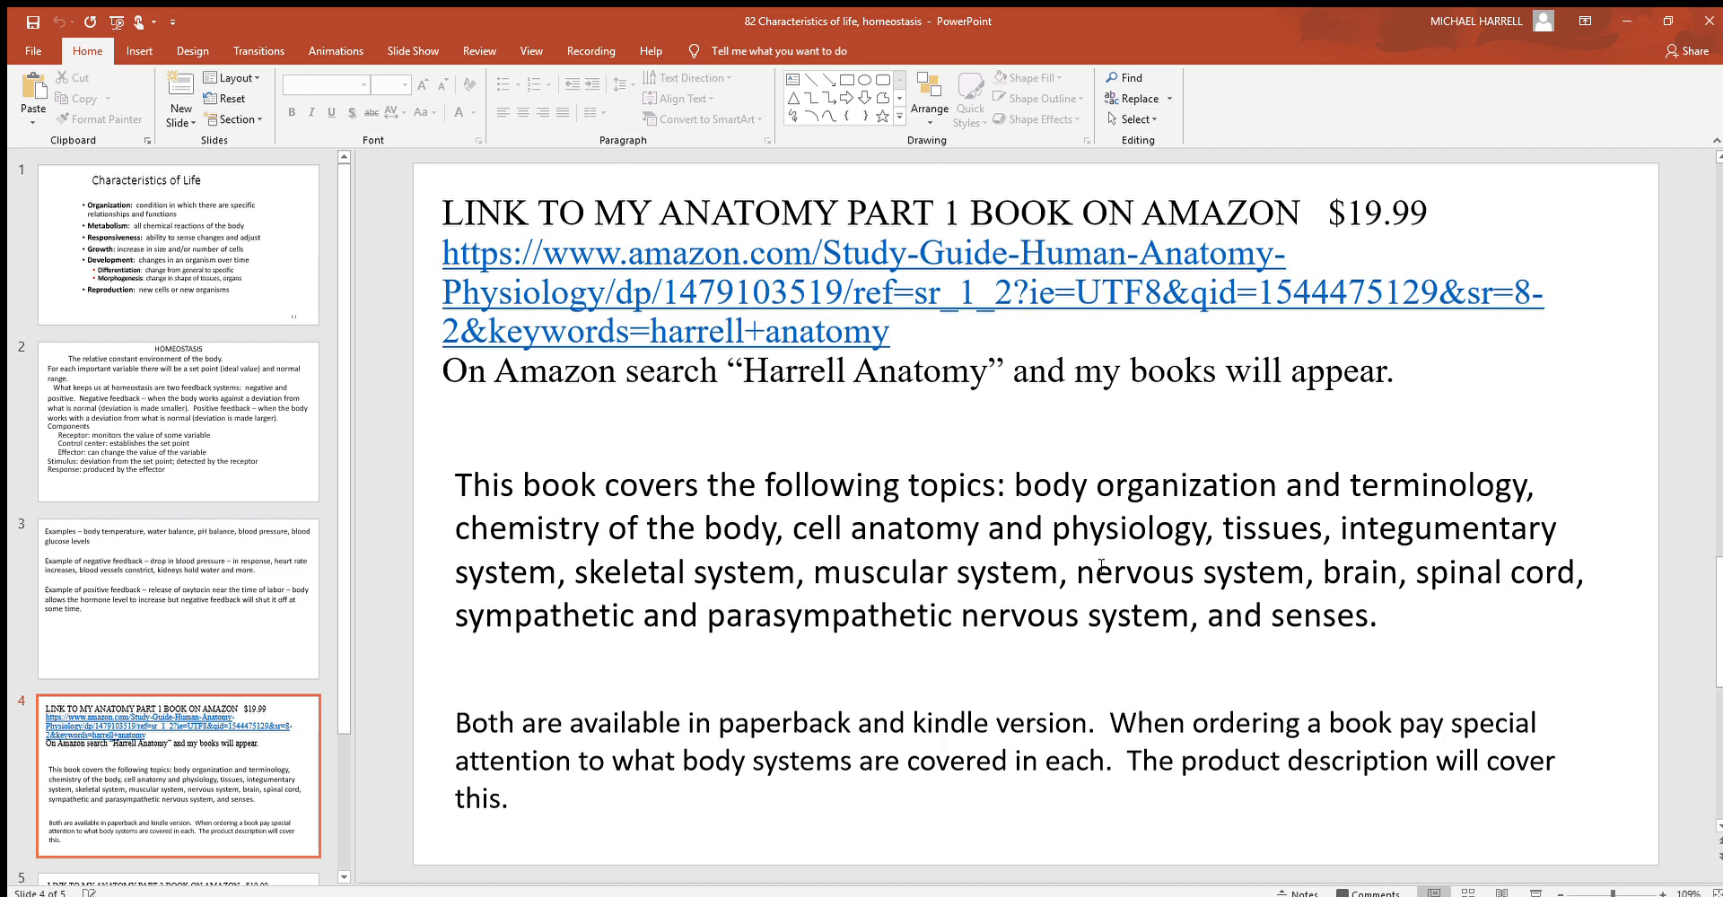